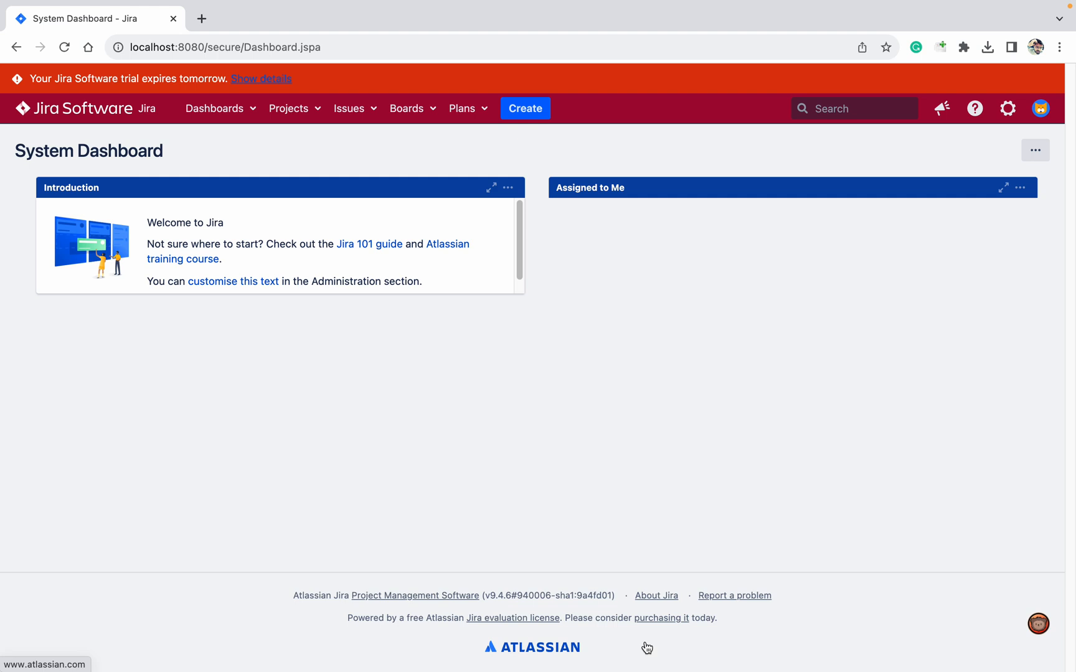
mouse_move(348, 109)
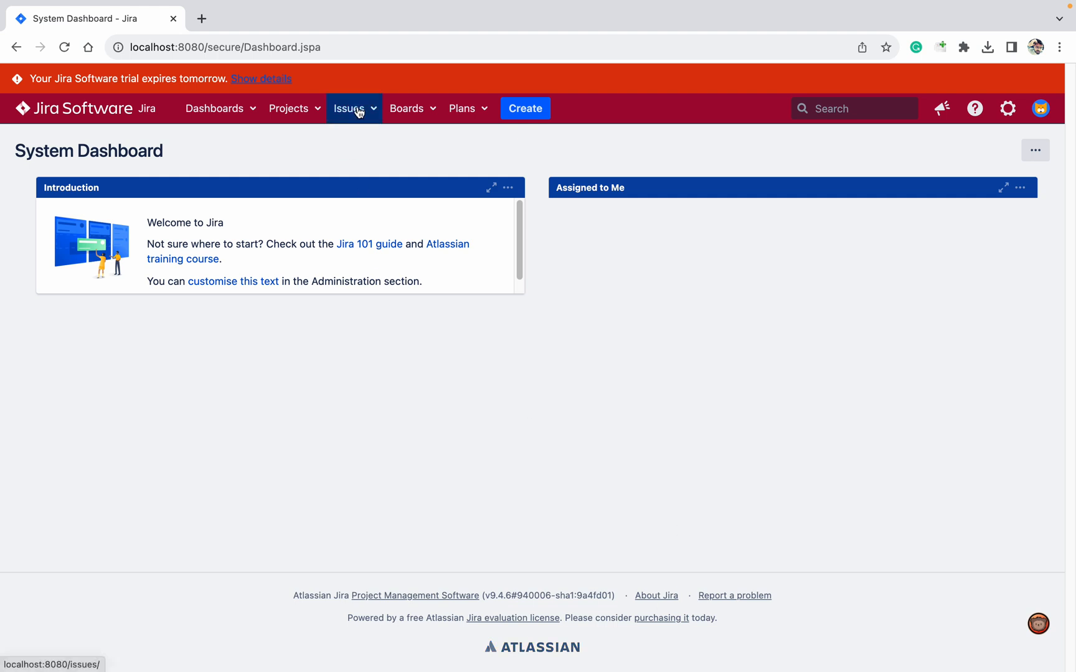
Open issue JG-5 'Watchers testing' from the Issues menu's recent issues
click(351, 108)
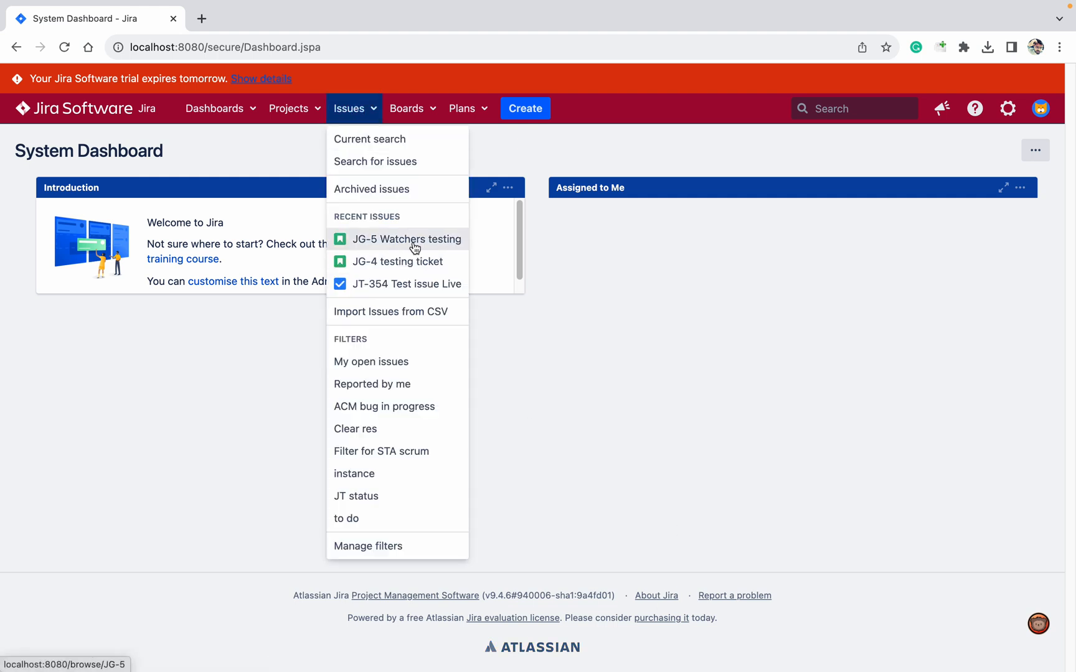
click(407, 239)
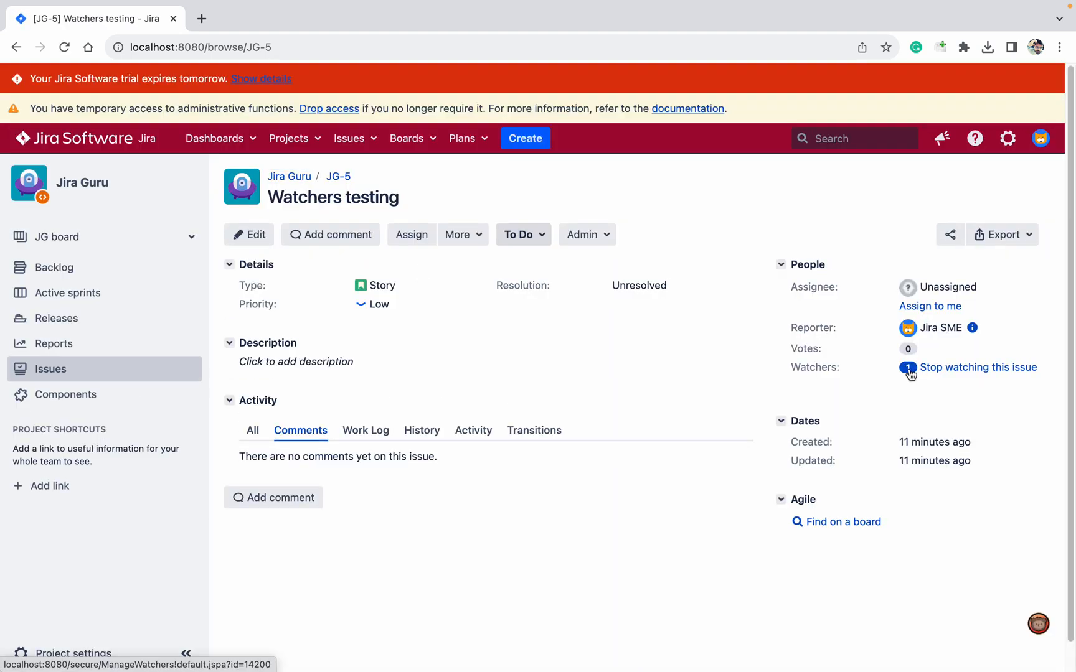
Review the watcher list of JG-5 (one watcher), closing the Add Watchers popup afterwards
click(908, 367)
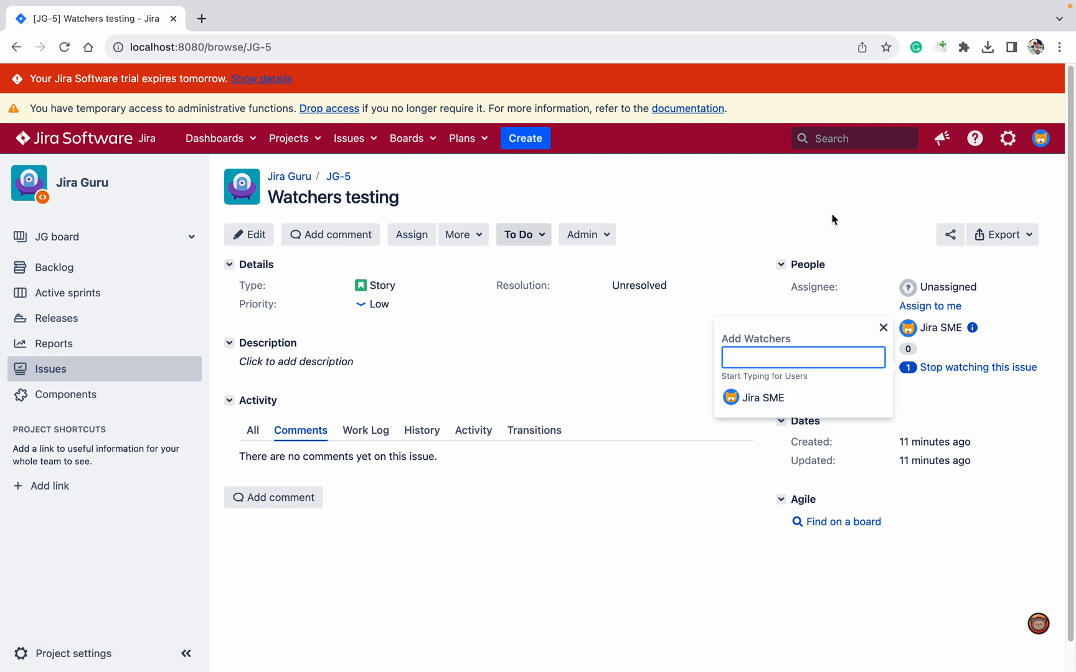
click(883, 328)
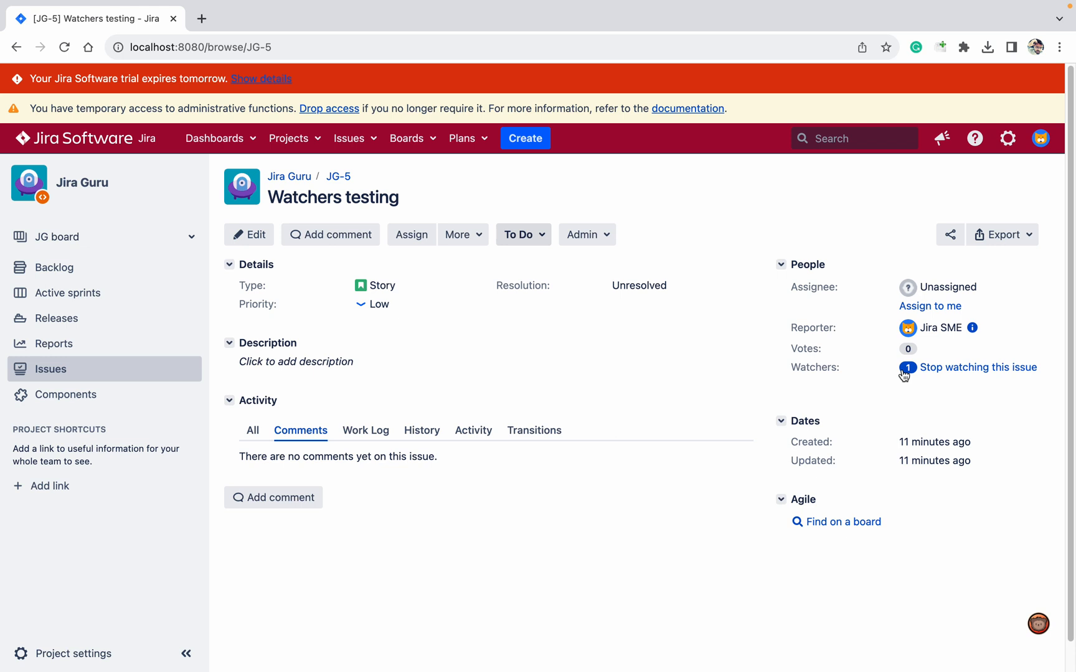
click(907, 367)
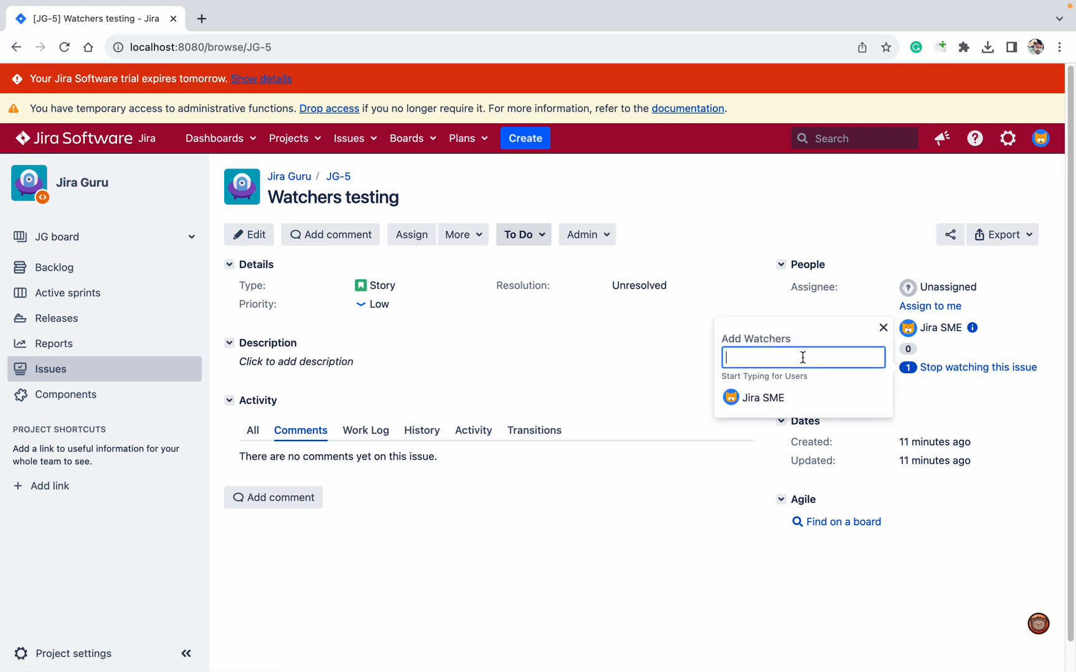
click(883, 328)
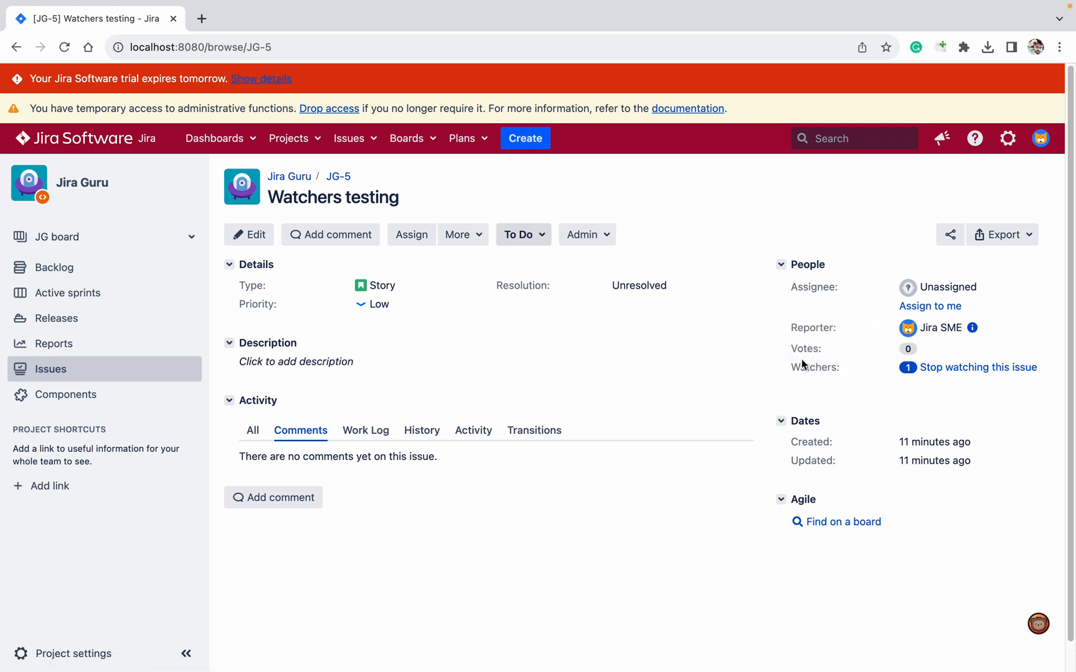
mouse_move(814, 367)
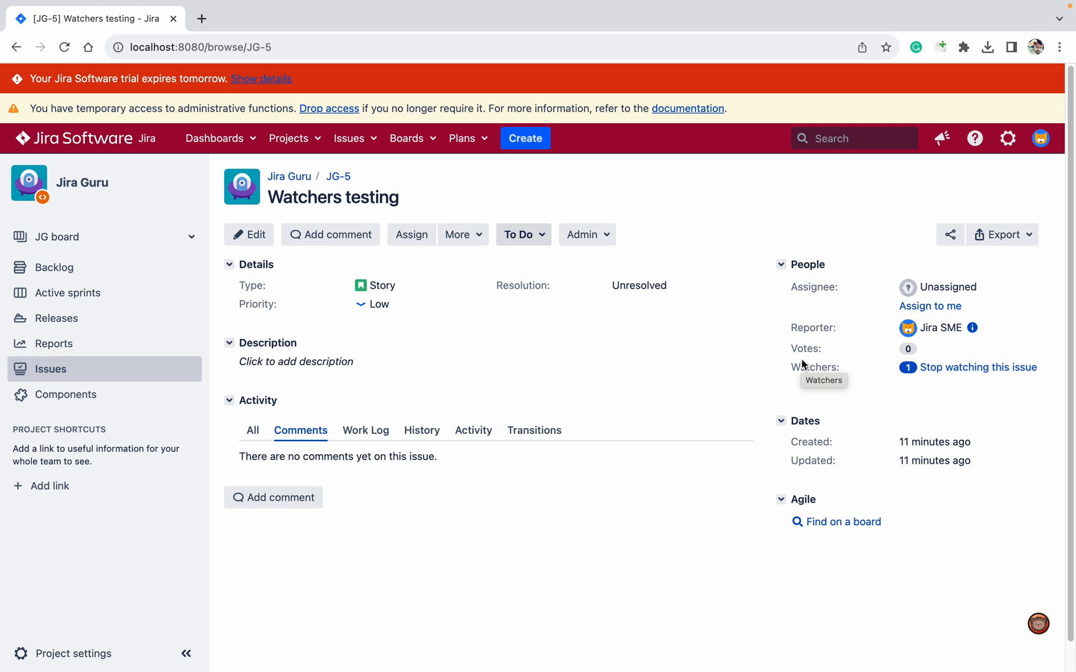
click(524, 138)
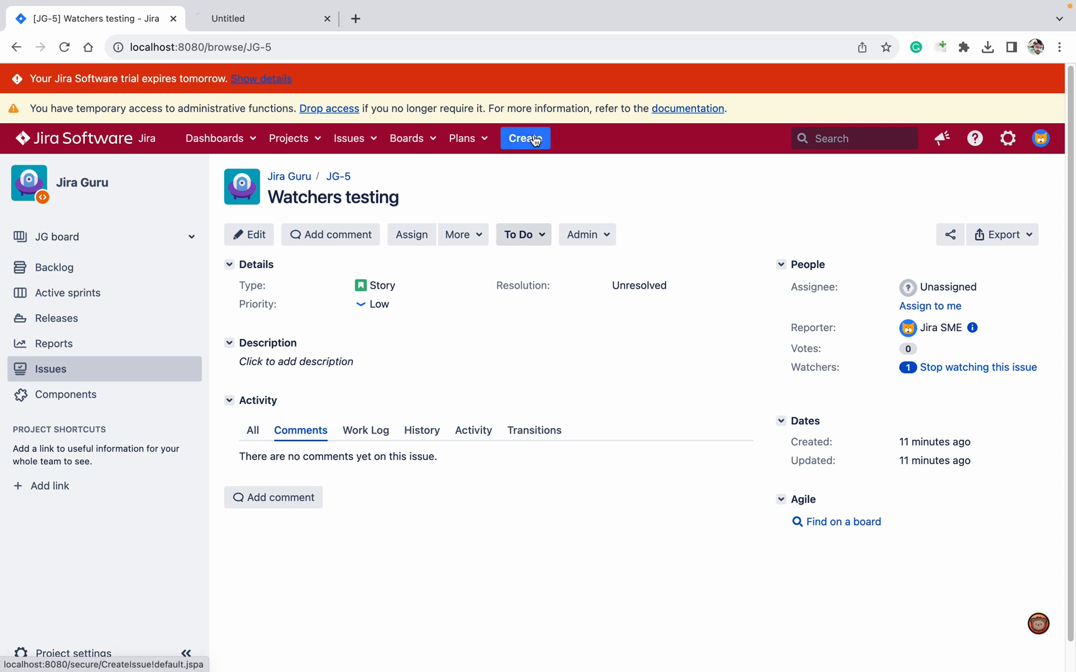
Start a new Story in Jira Guru, look over its form, then go to the project's Screens settings
click(525, 138)
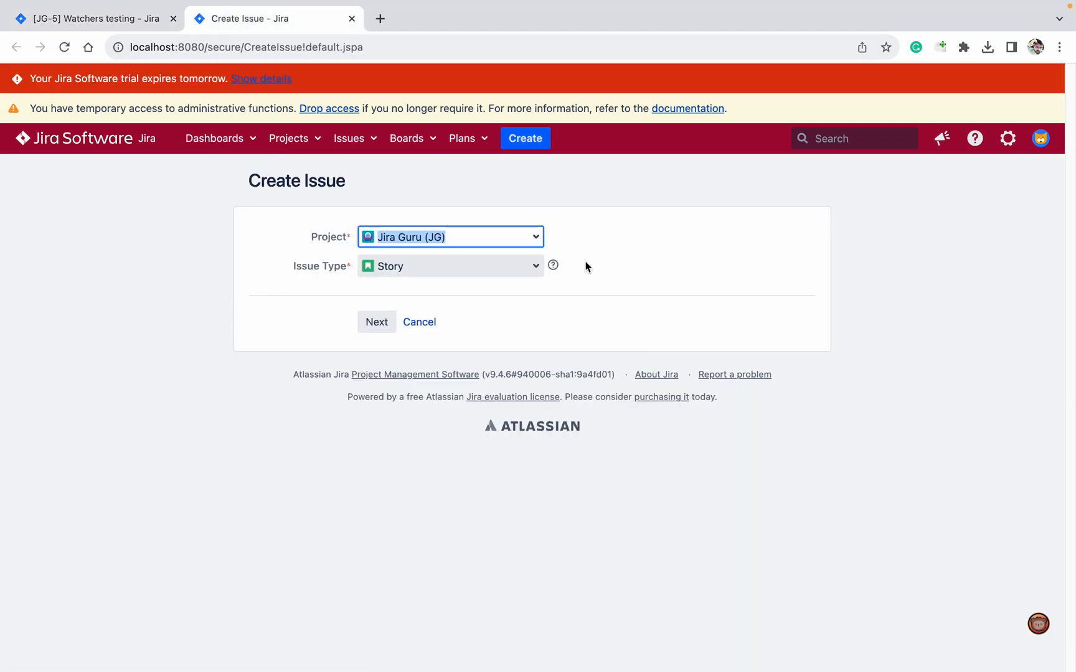
mouse_move(378, 315)
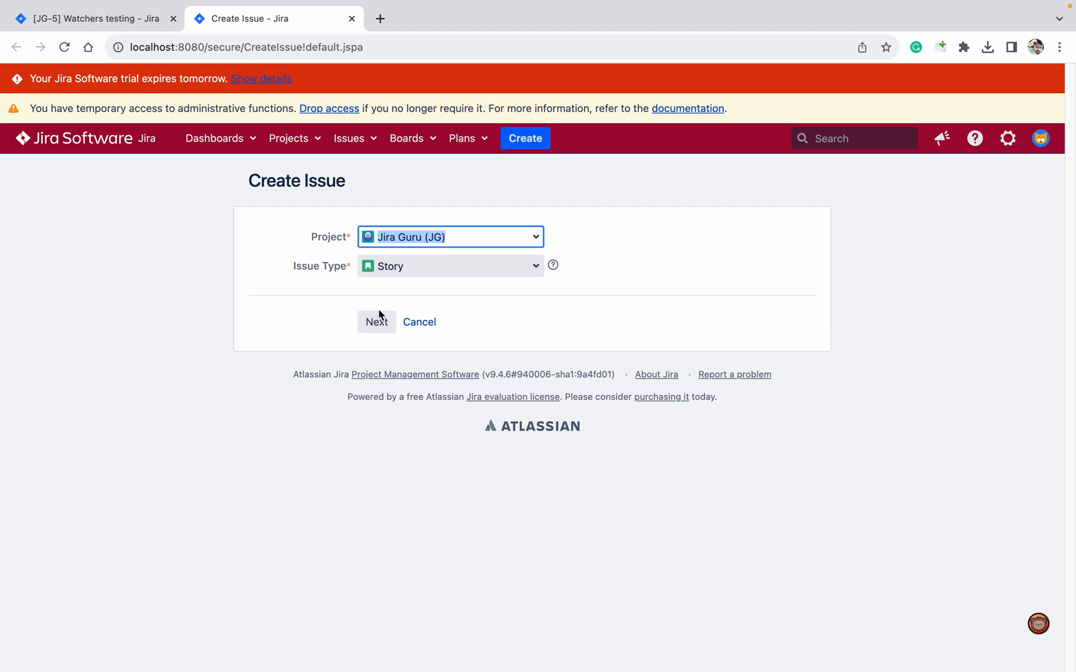
click(376, 321)
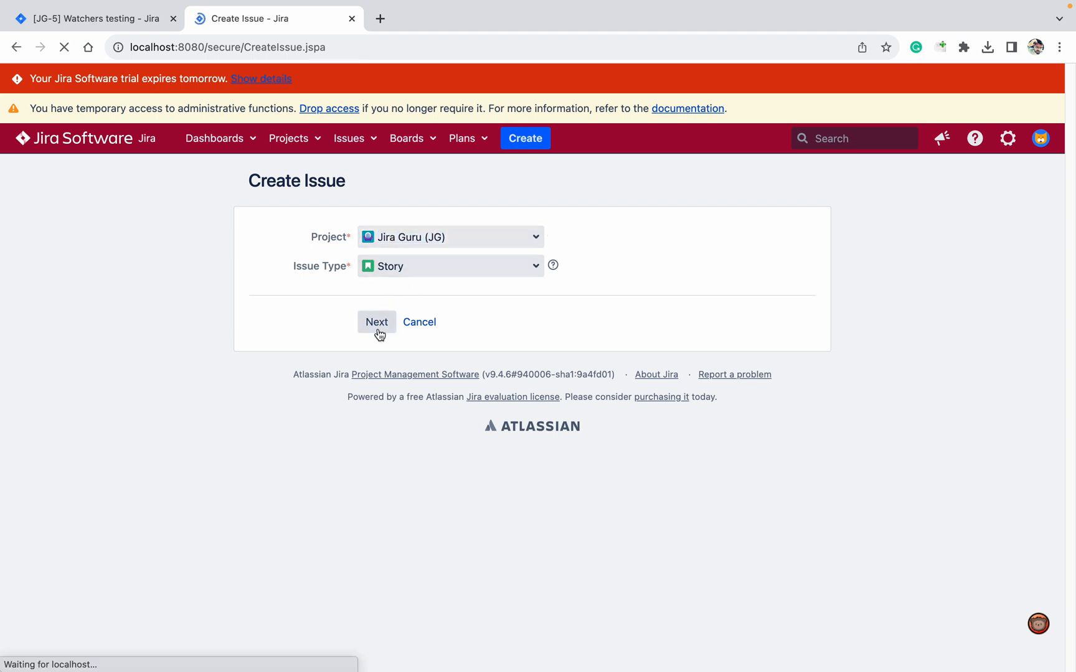
click(376, 321)
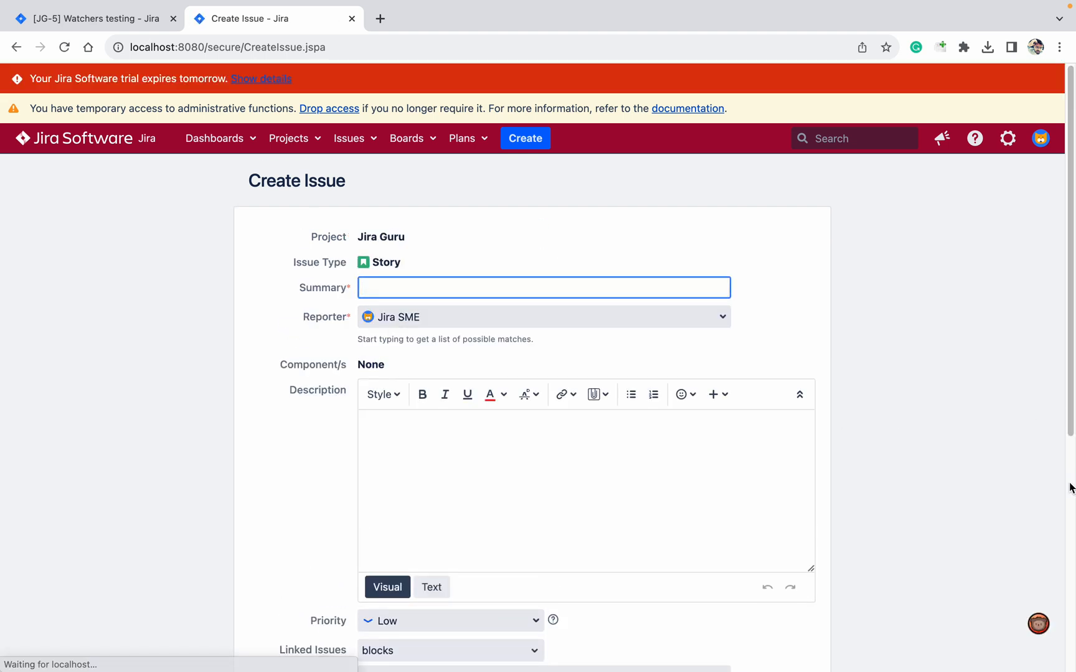
scroll(down, 3)
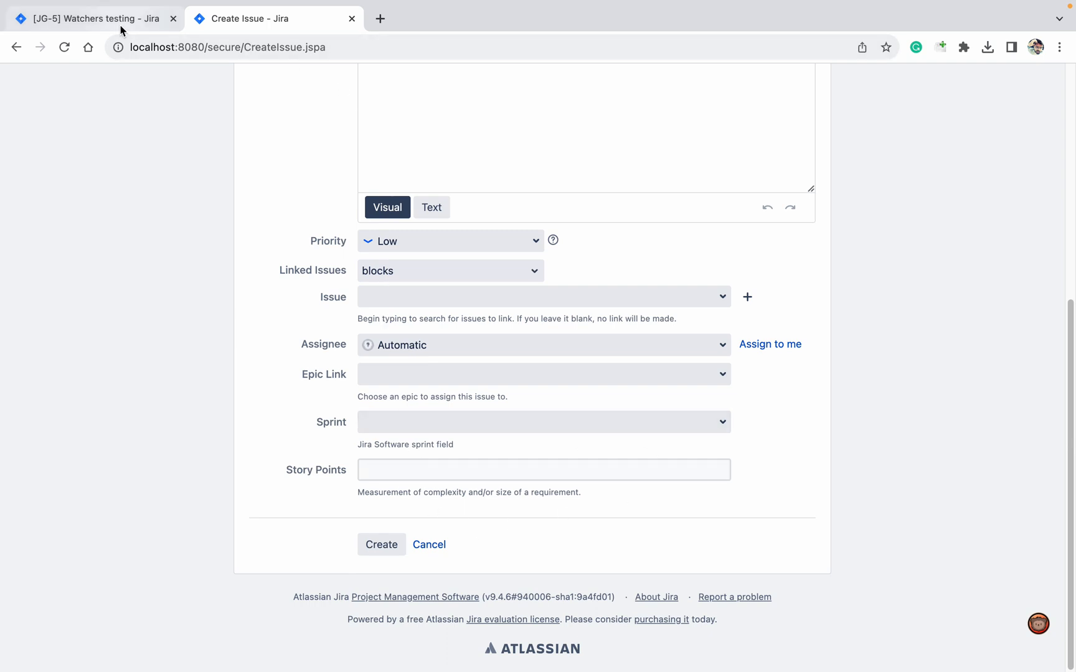
click(90, 19)
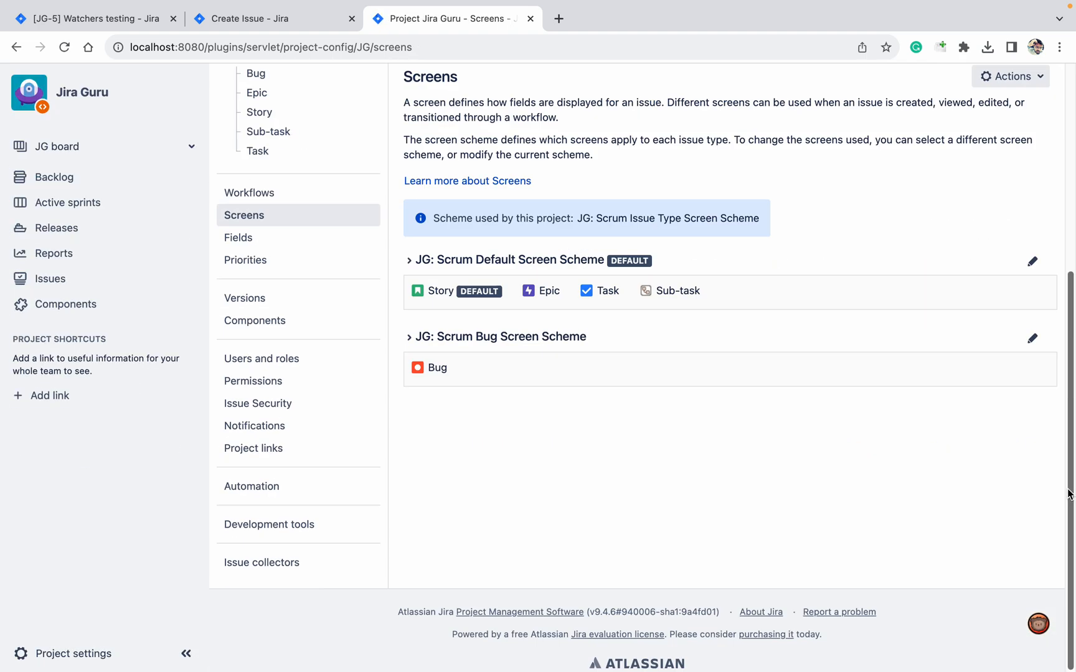
Search the Scrum Default Issue Screen's Field name list for 'watcher' and find no match
click(408, 261)
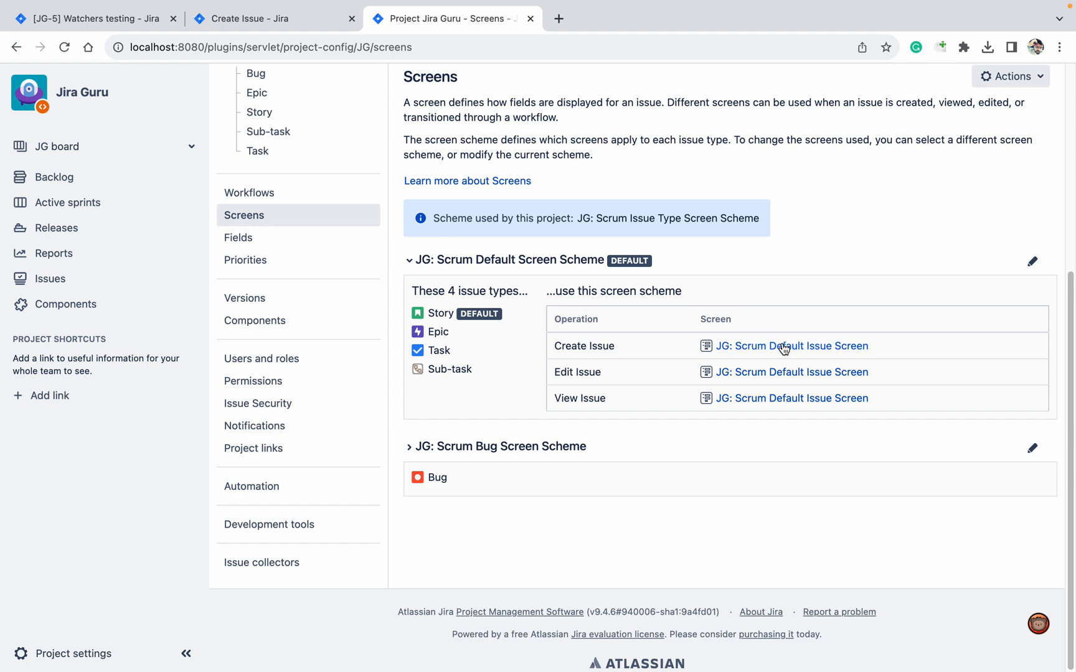
click(791, 346)
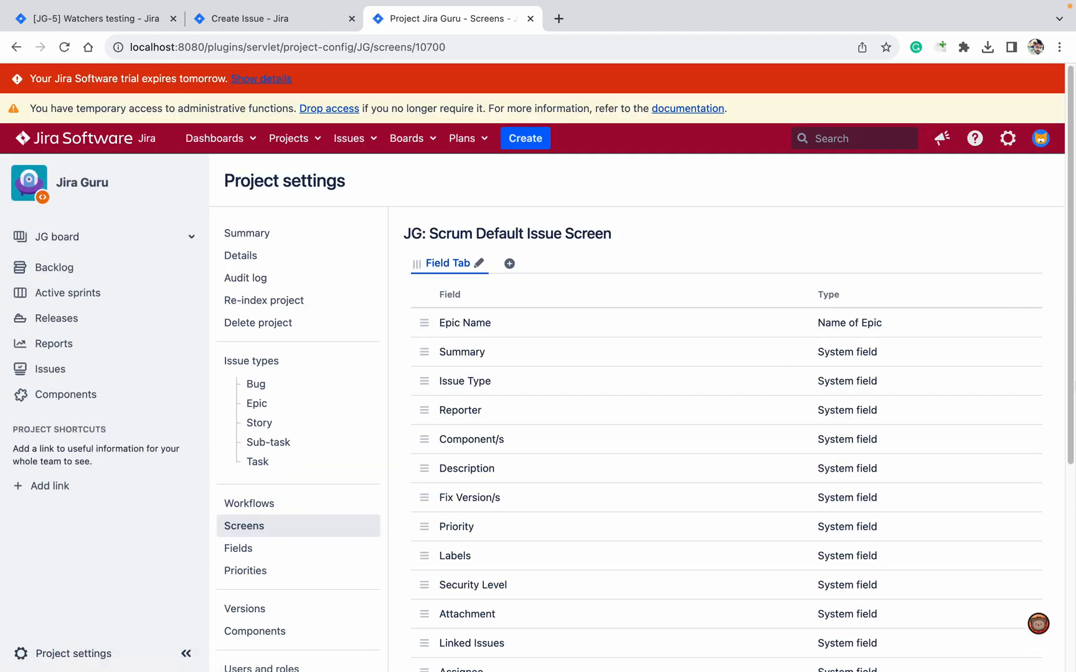
text(watch)
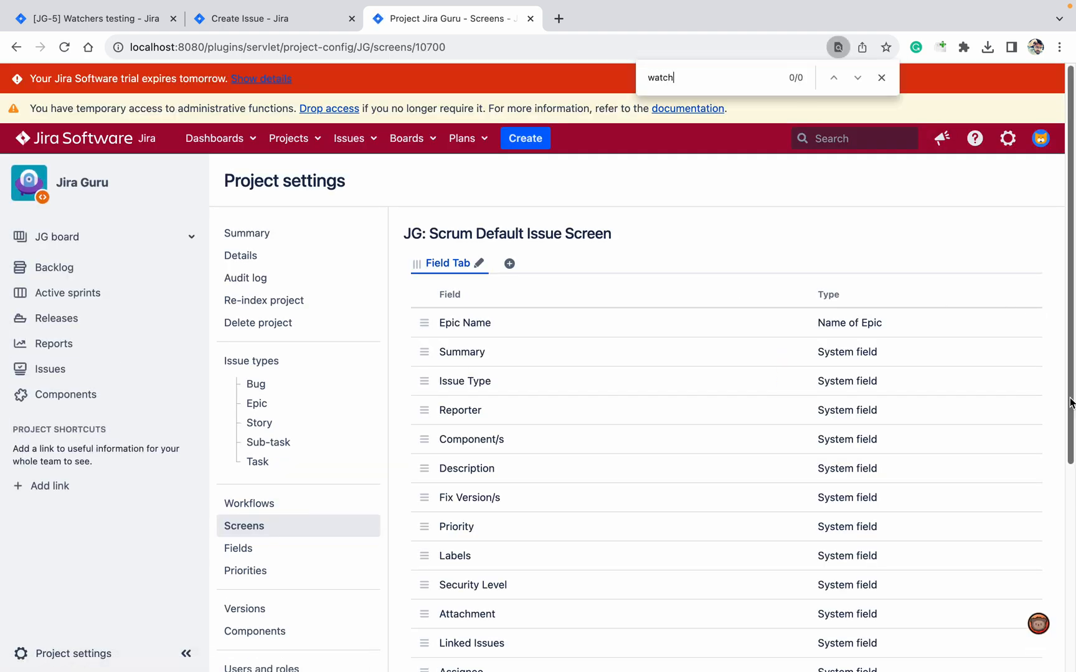
text(er)
text(wathcer)
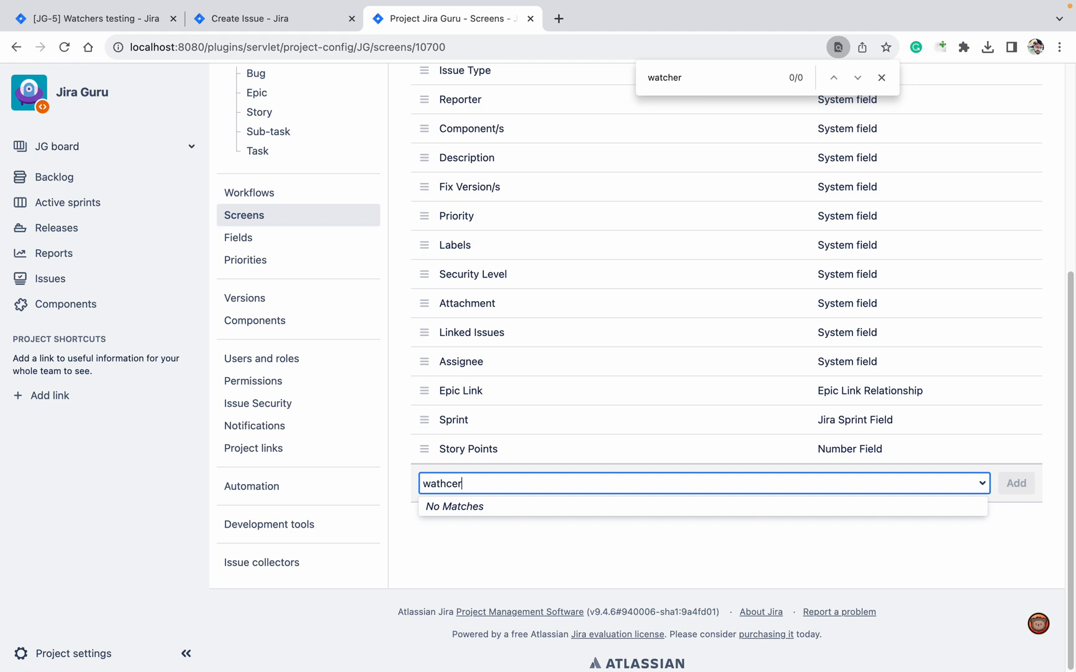
key(Backspace)
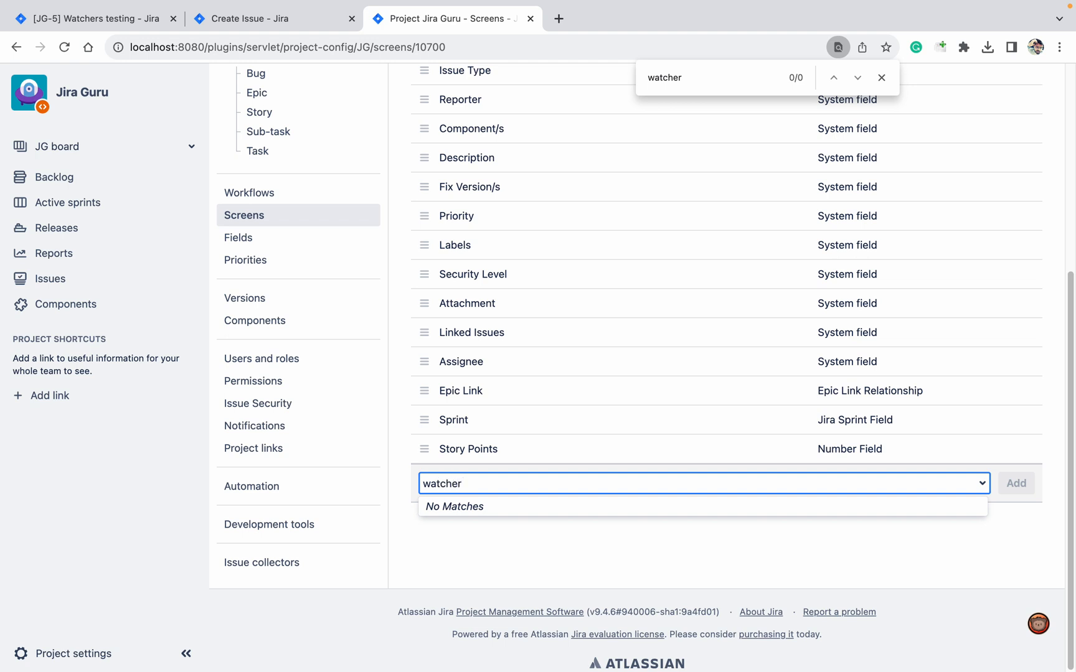
click(702, 483)
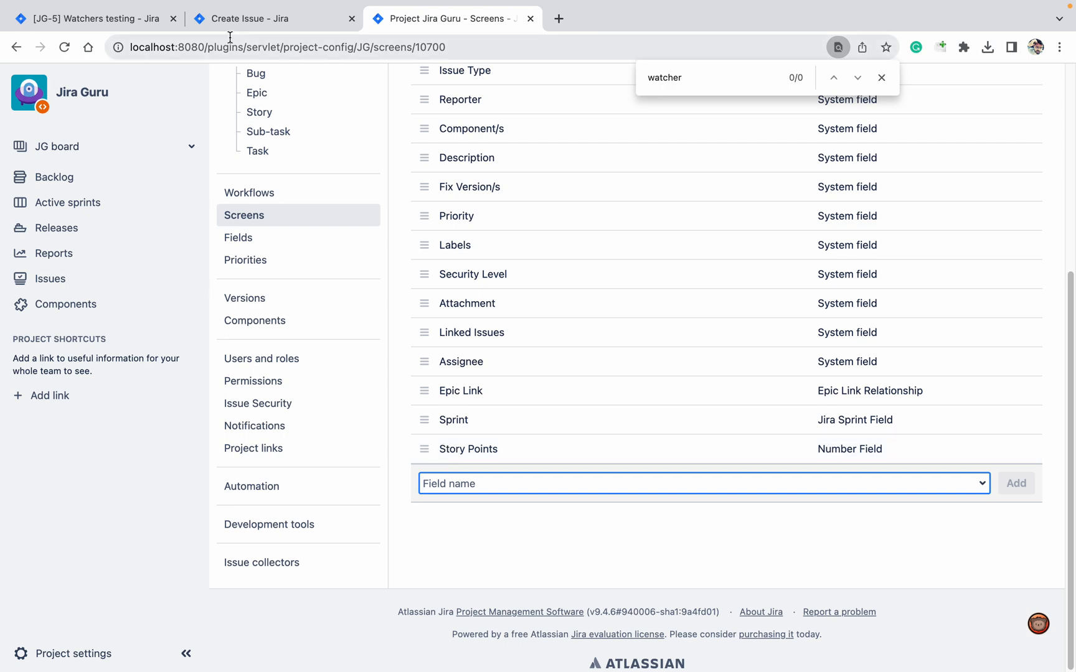
click(268, 18)
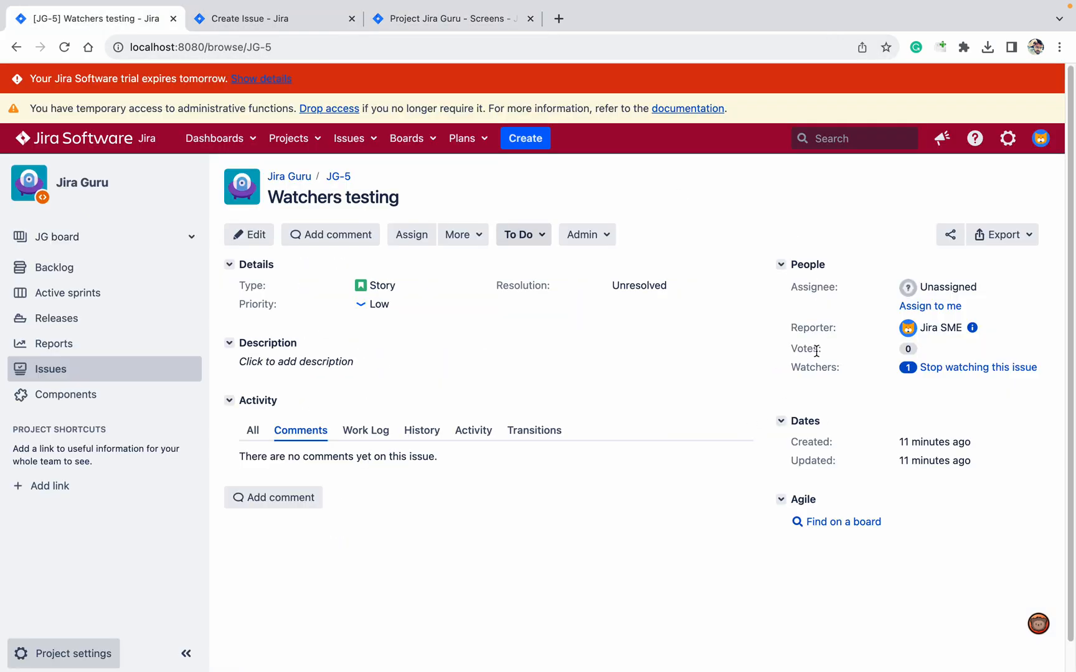
mouse_move(817, 367)
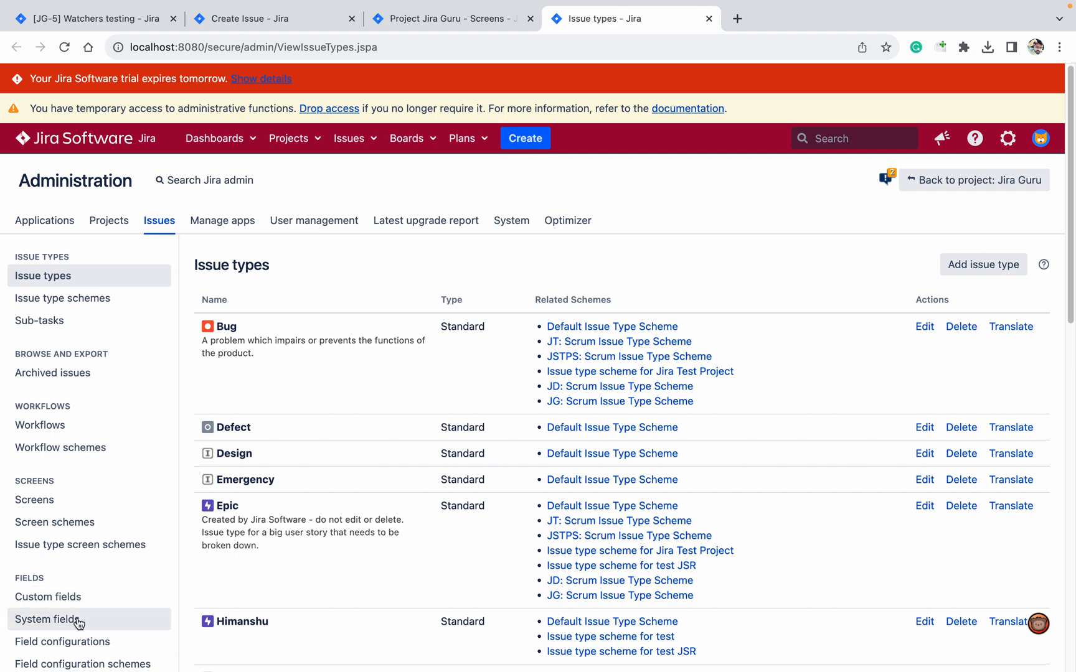
Look through the System fields list for 'watcher', then return to the JG-5 issue tab
click(47, 621)
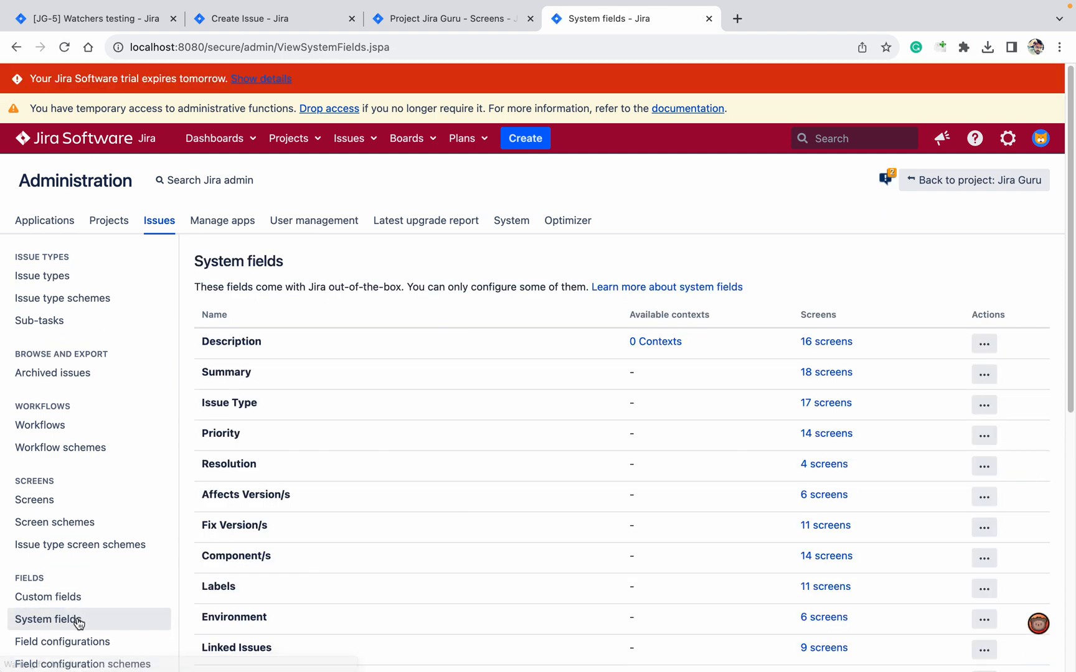
text(watcher)
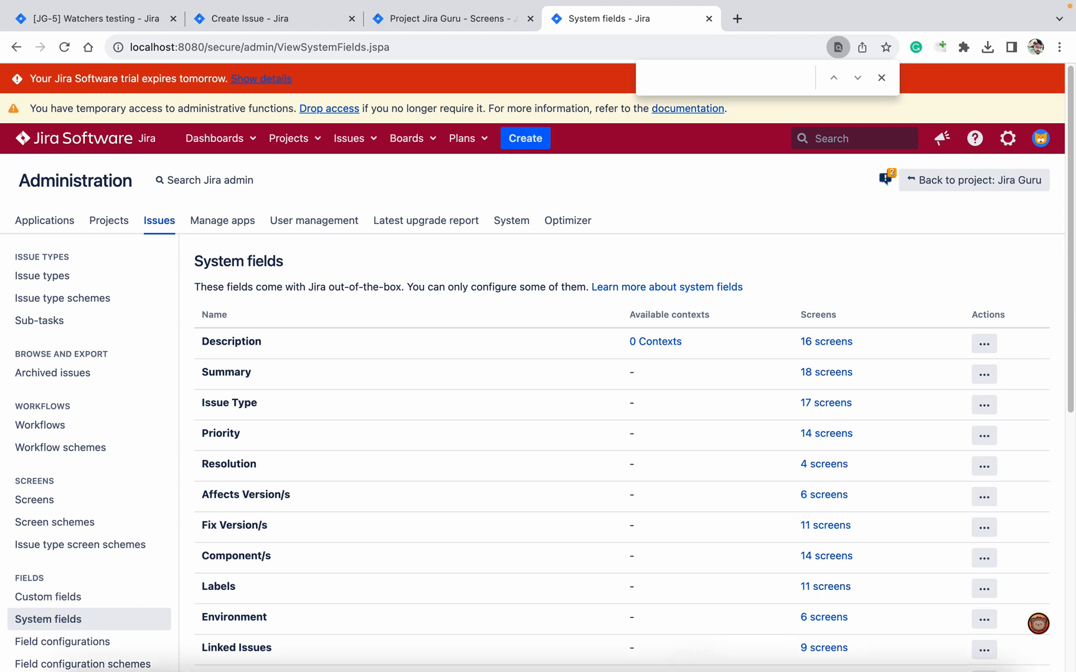
scroll(down, 3)
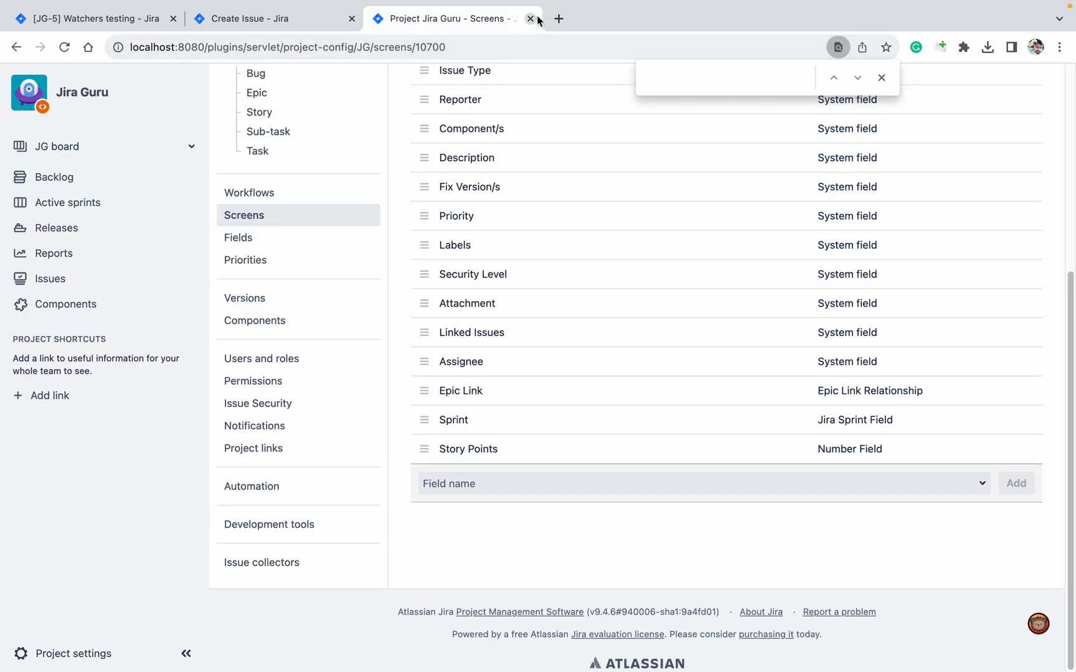
click(267, 19)
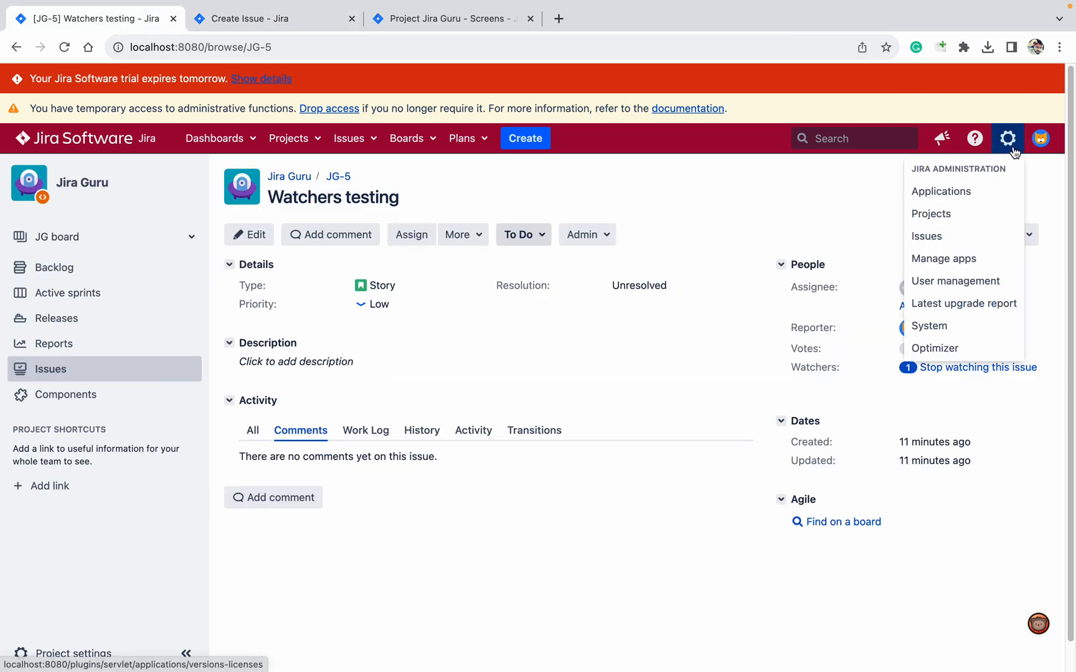
Start a new custom field of type User Picker (multiple users)
click(406, 138)
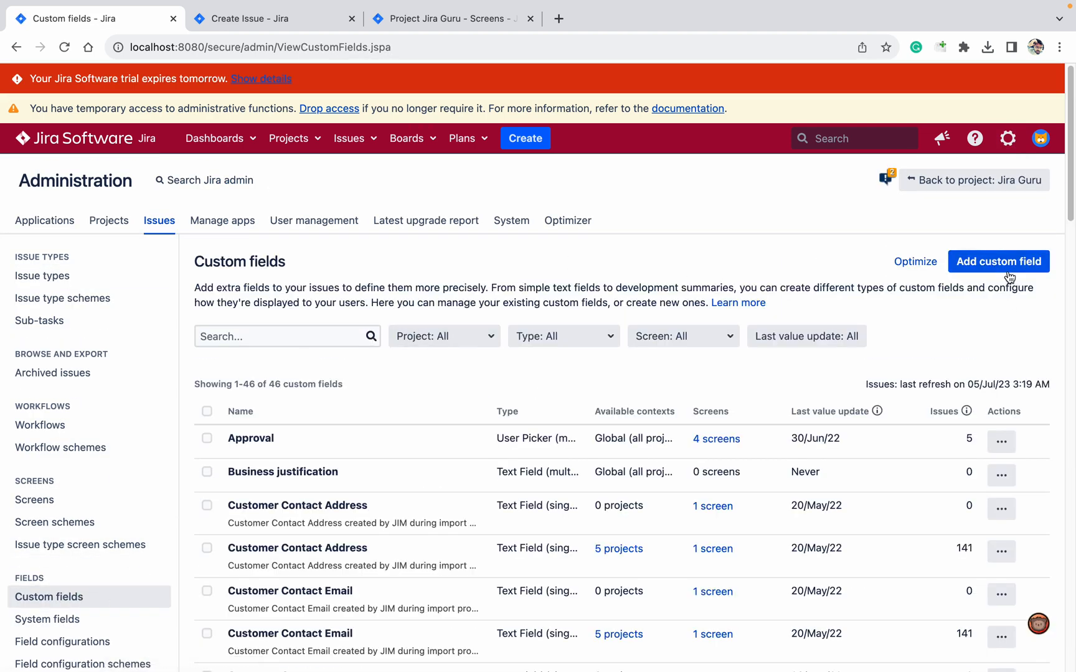
click(997, 262)
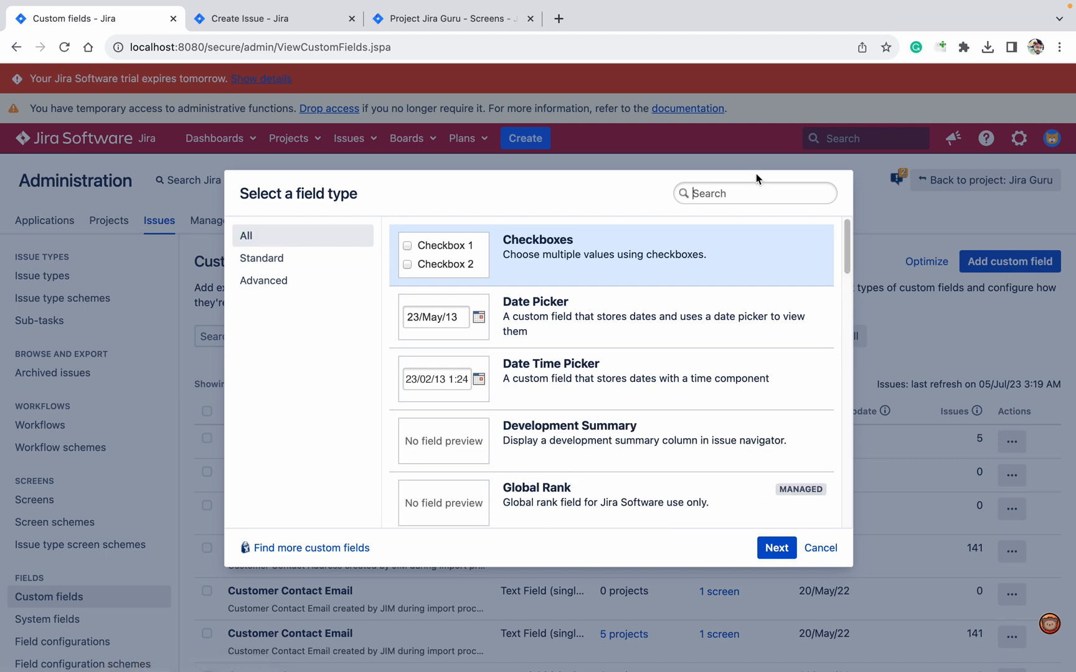
text(user)
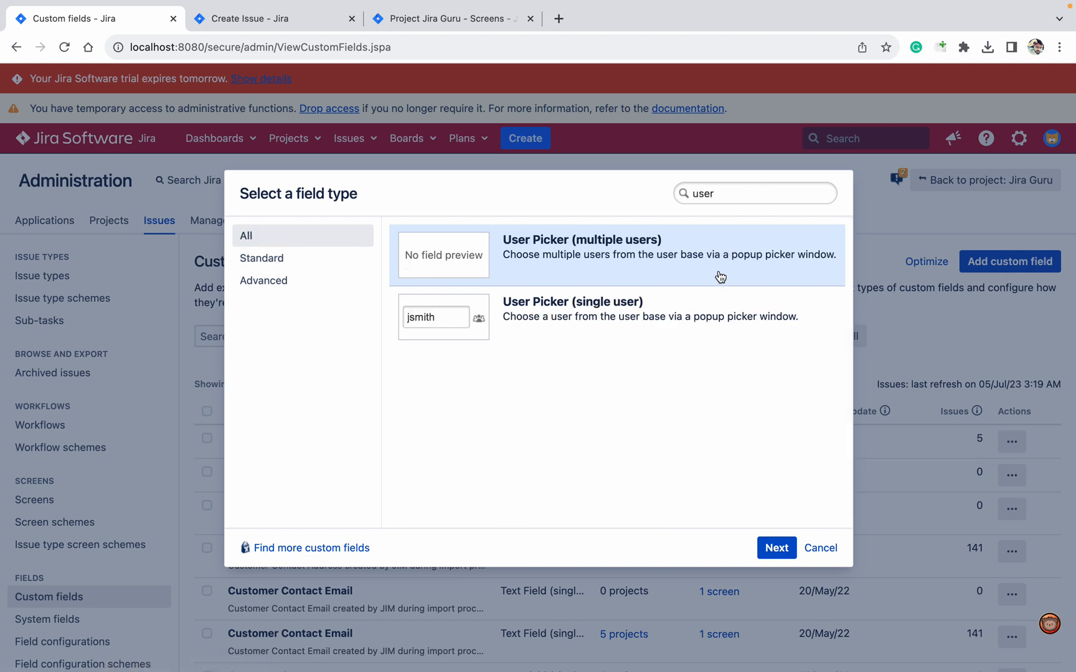
click(776, 547)
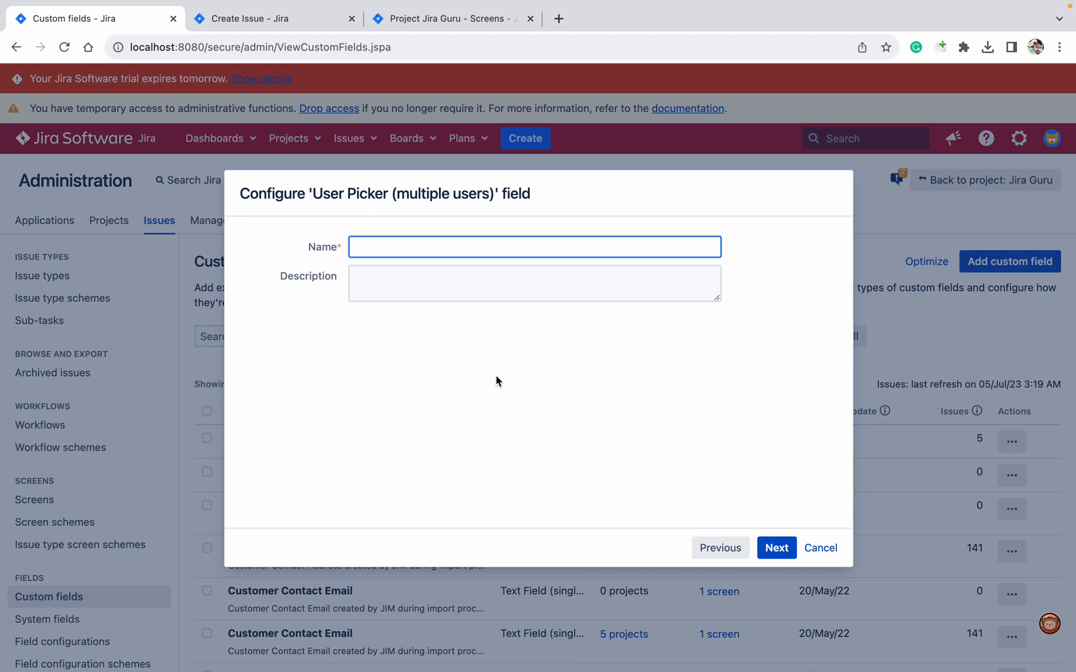
Name the field Watchers, create it for all issues, and finish without screen associations
text(wa)
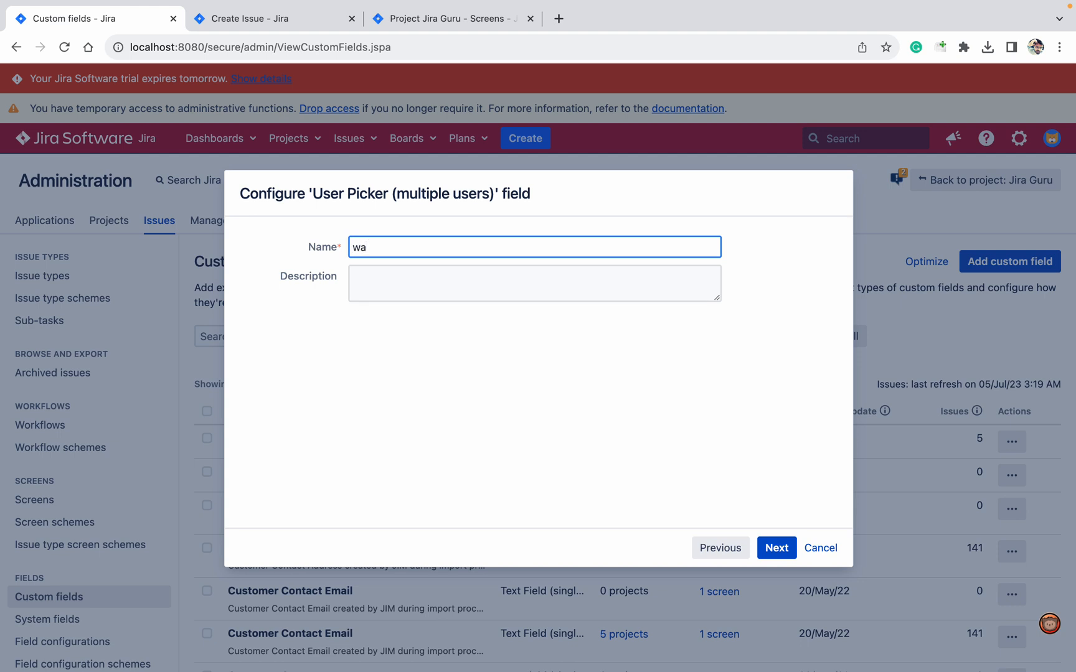
text(mSyRNZcLIV+pDbsv5RncF66oU3LNnLNUp 30hzw68GRBtW+3auvwVQqNq)
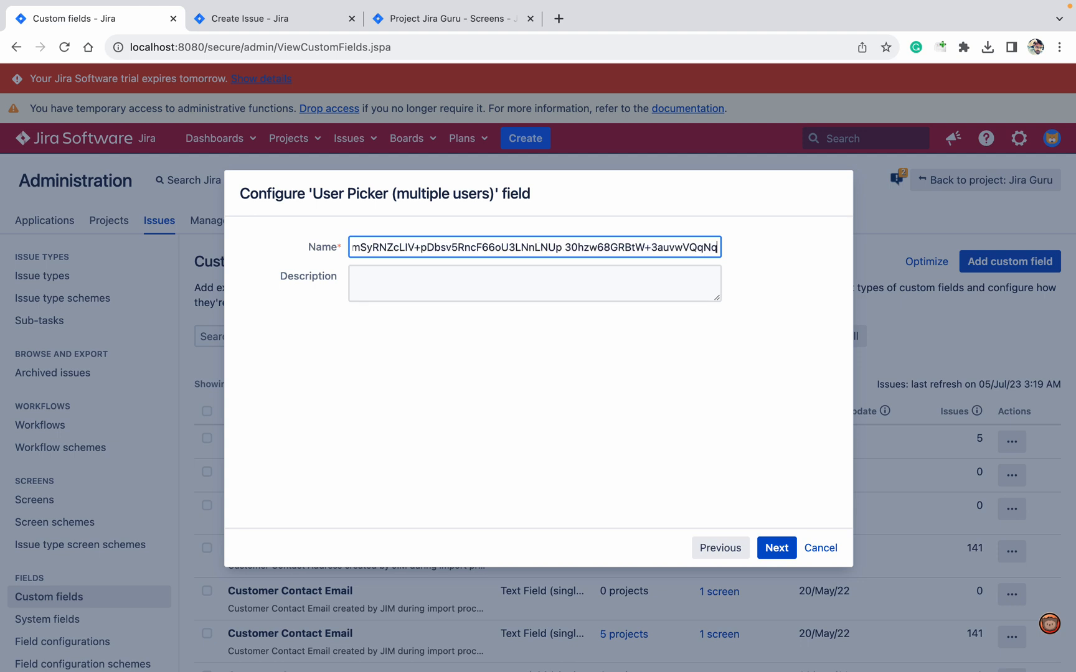
text(Watchers)
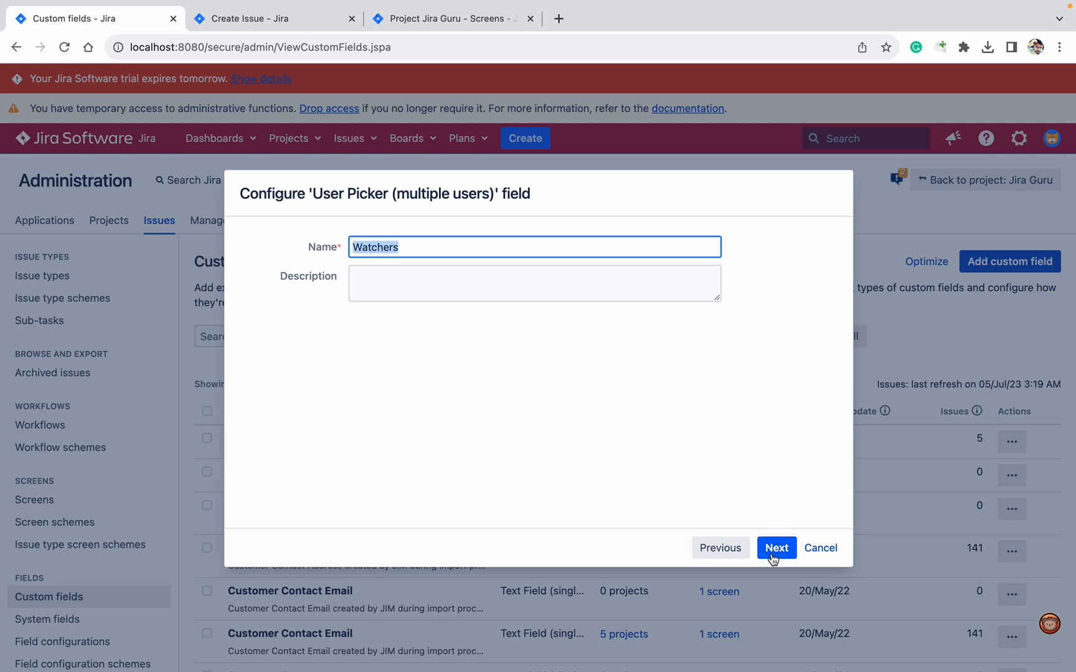
click(775, 547)
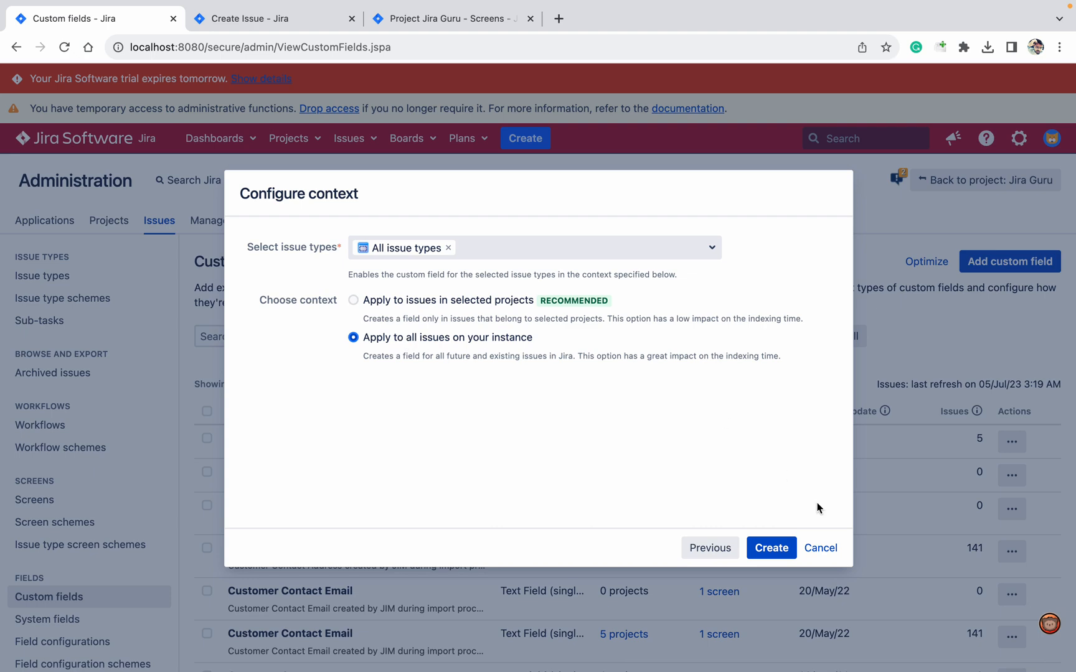
click(771, 548)
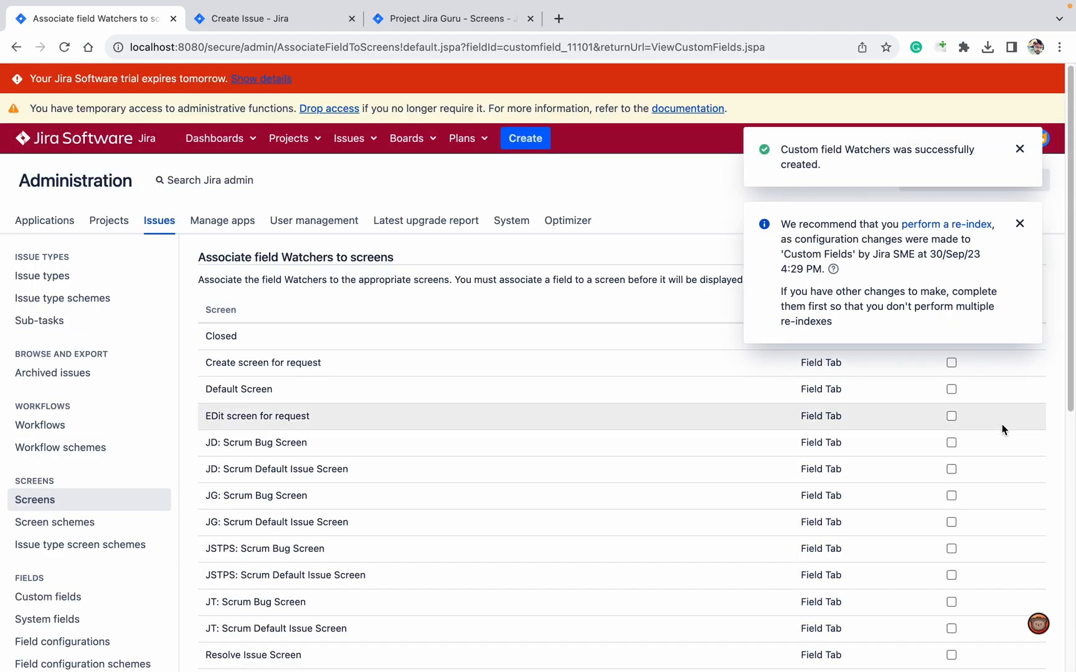
scroll(down, 3)
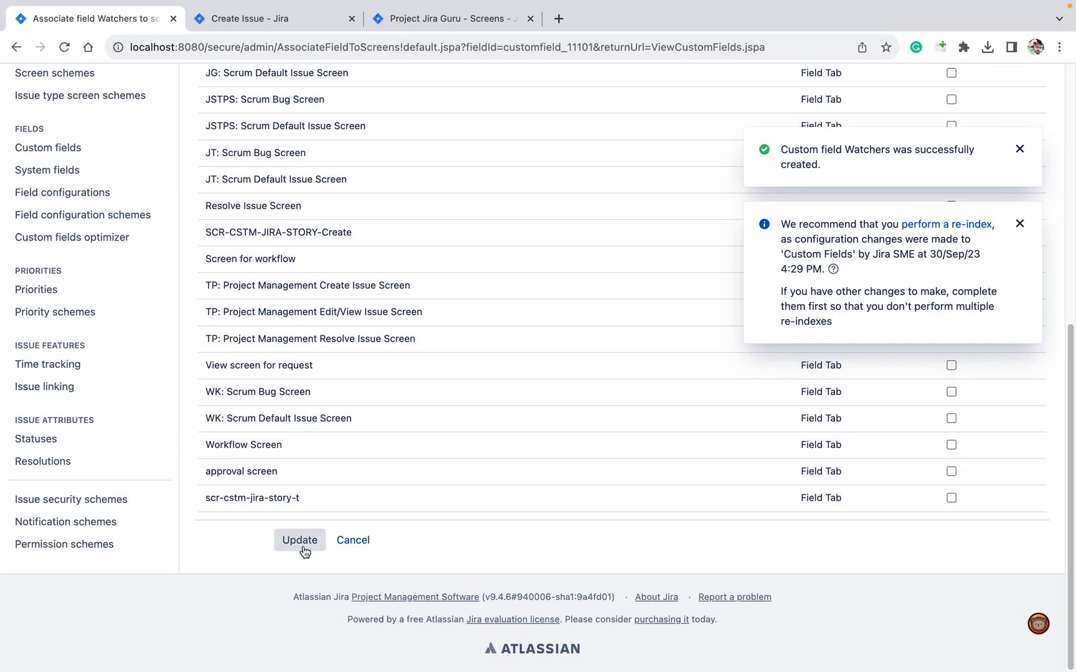
click(299, 541)
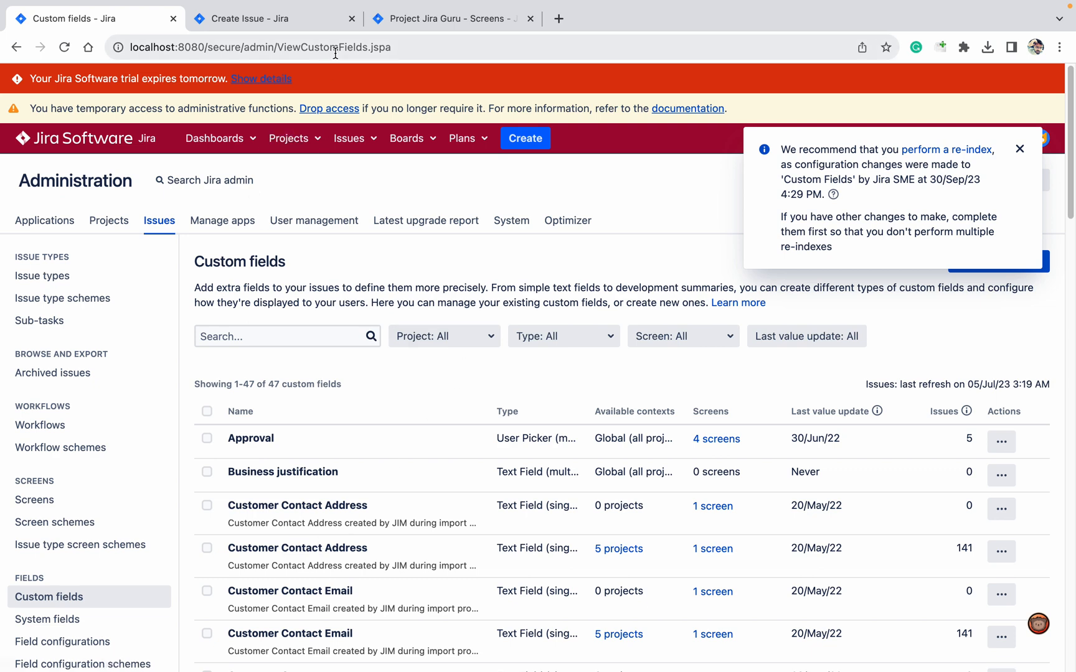
Add the Watchers field to the Jira Guru project screen
click(450, 19)
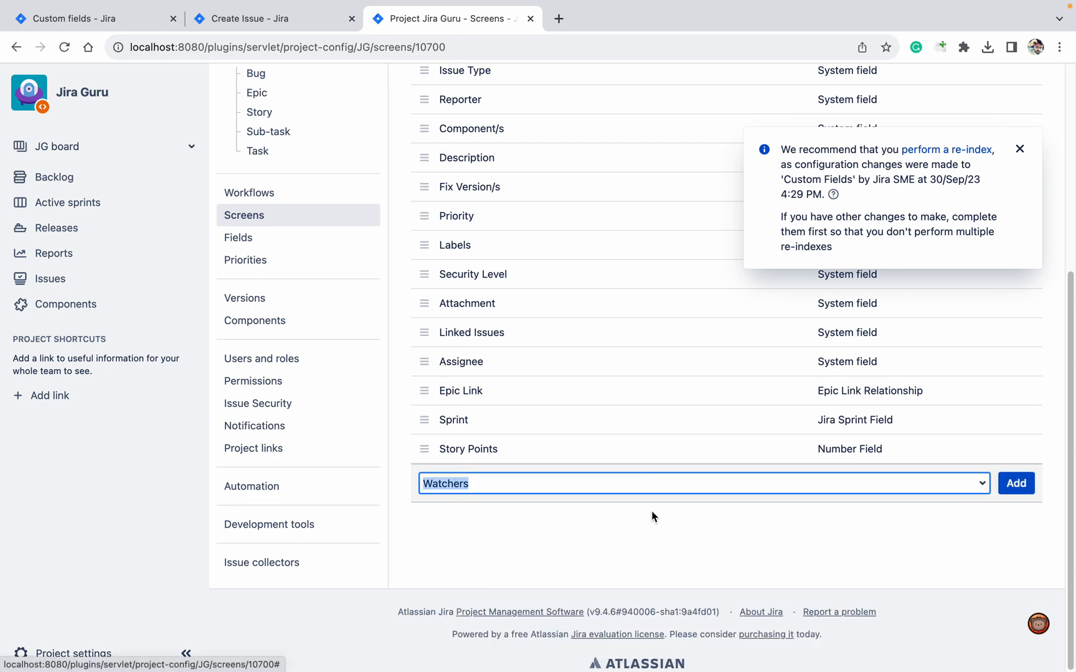
click(1016, 483)
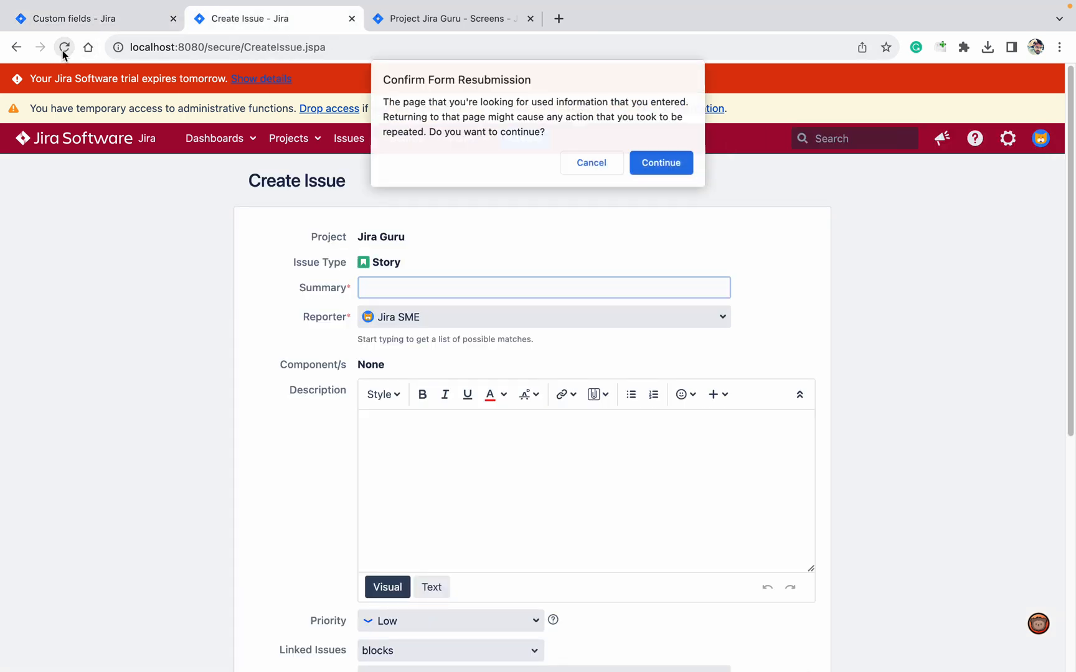
Create Story 'Watcher testing 2' with Jira SME and Jira KT in the custom Watchers field
click(660, 163)
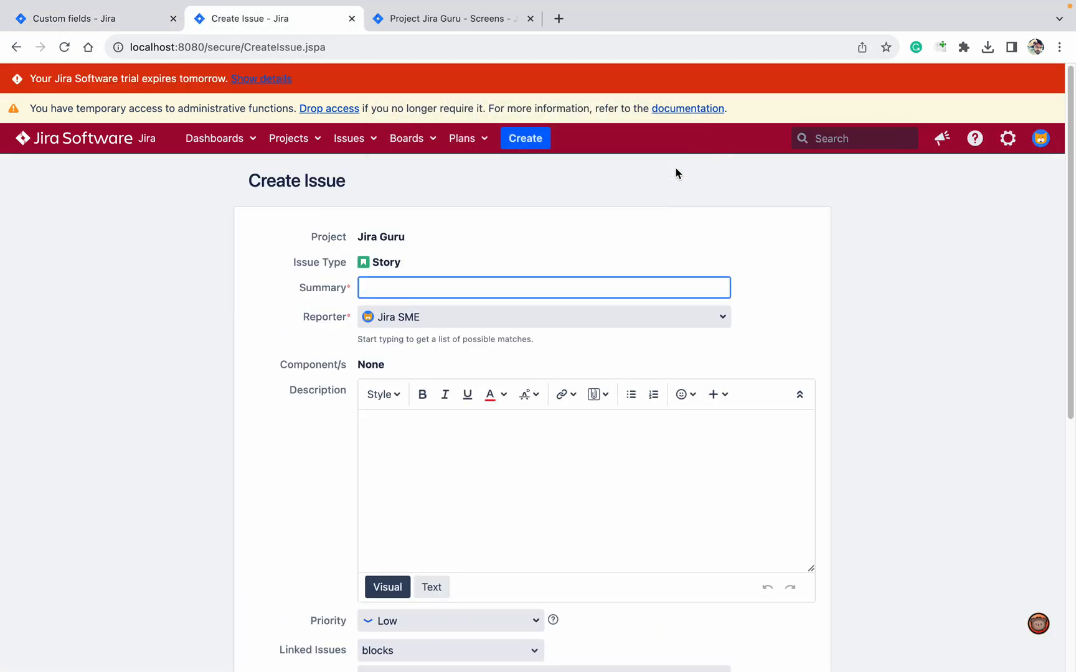
click(543, 286)
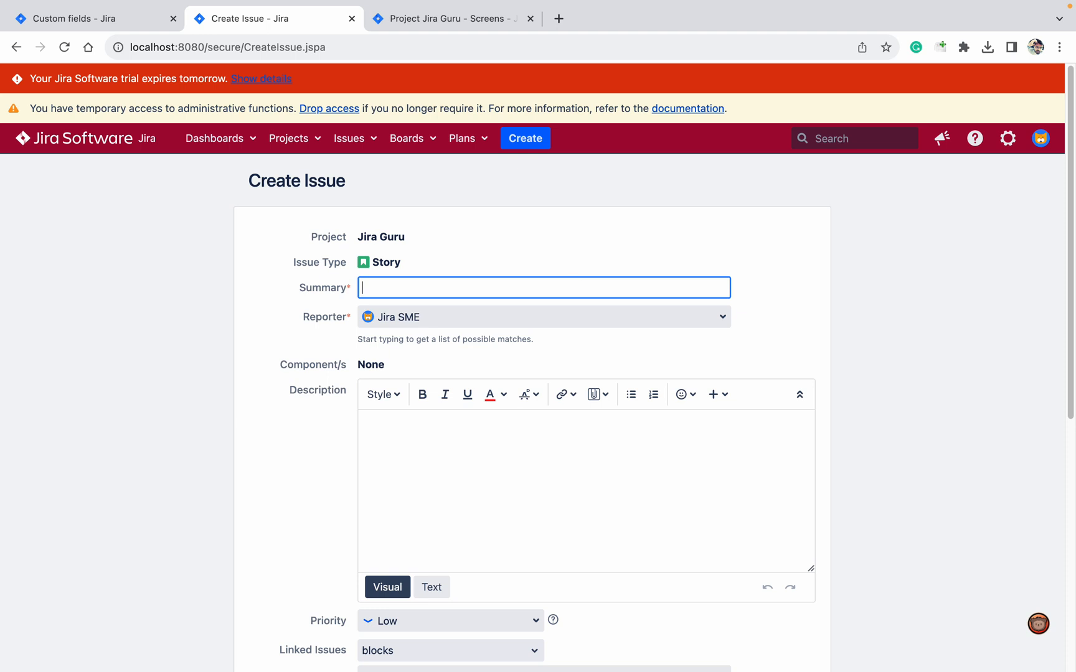
text(Watcher testing 2)
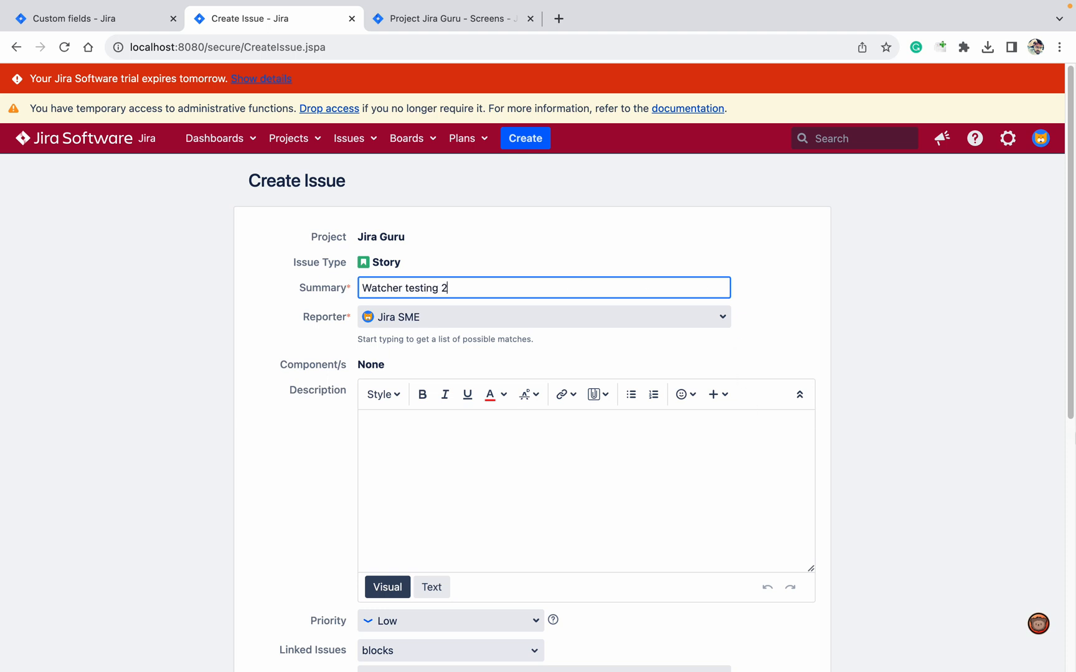
scroll(down, 3)
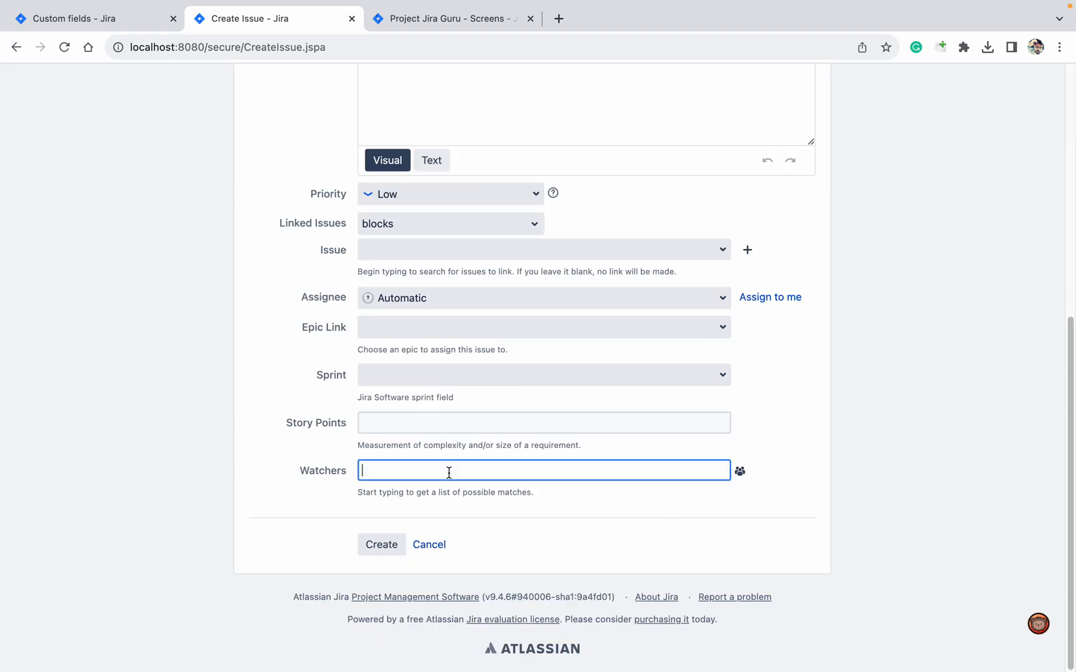
text(jira)
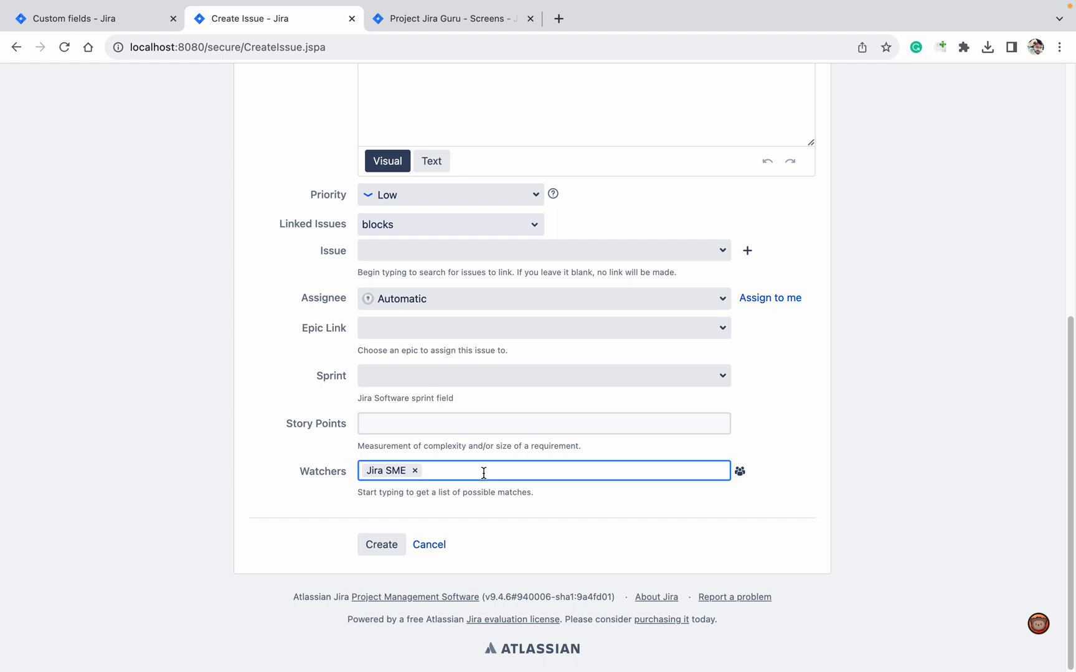
text(Jira KT)
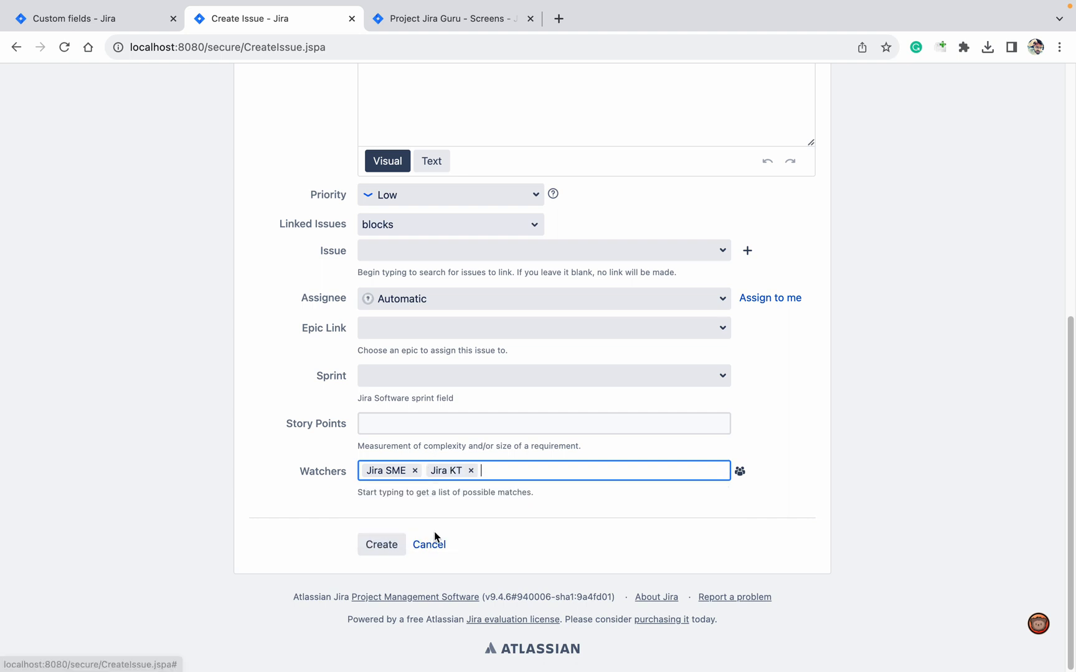
click(381, 544)
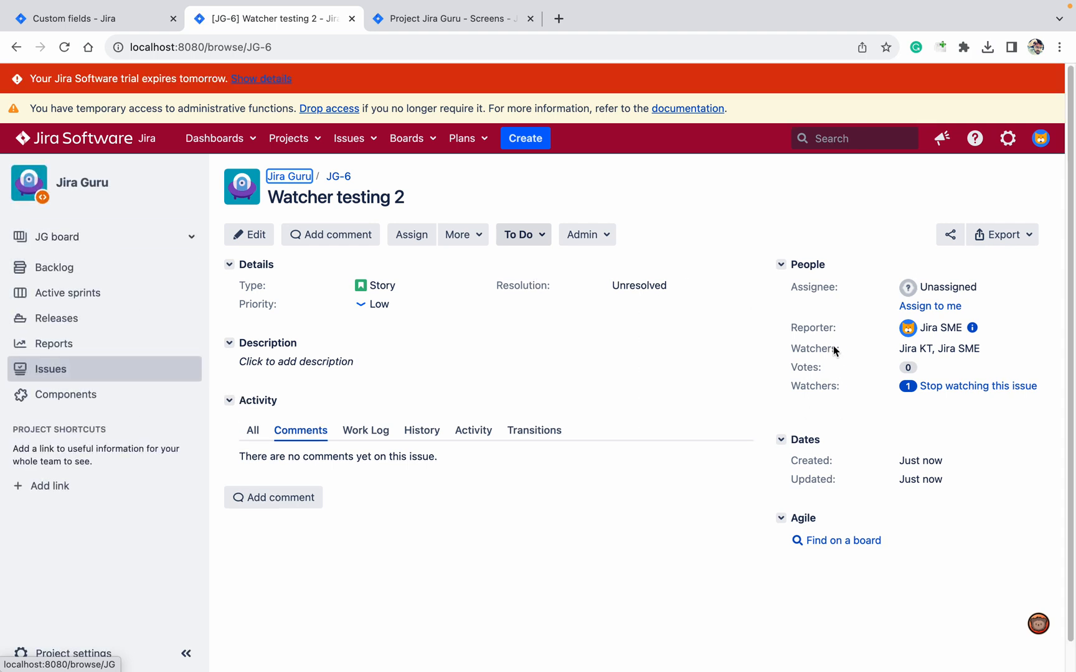
mouse_move(866, 370)
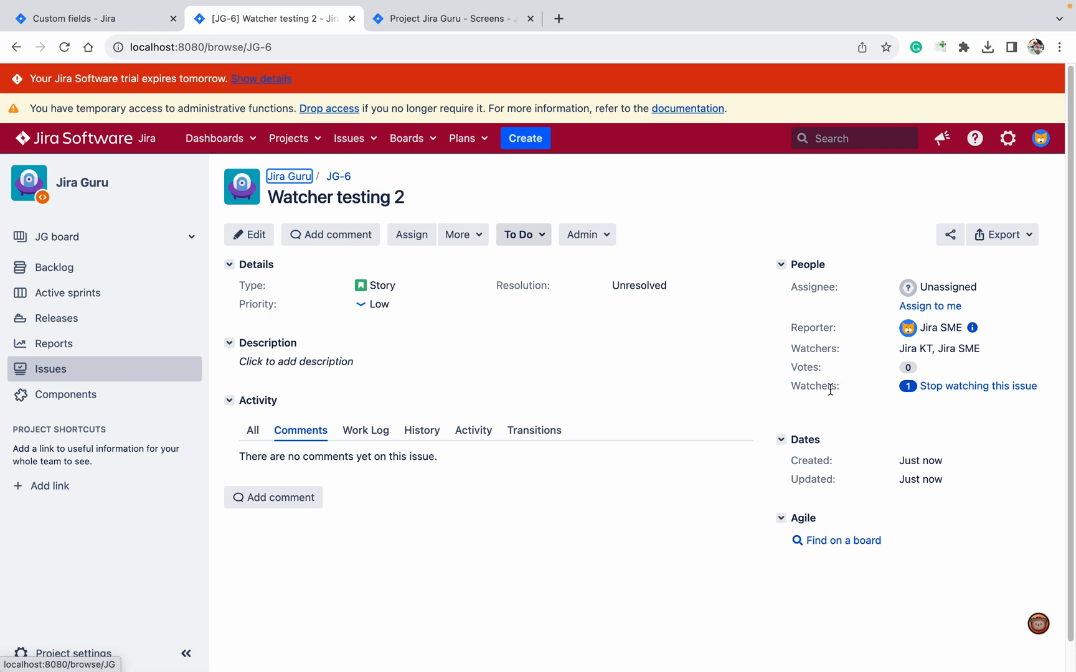
mouse_move(816, 386)
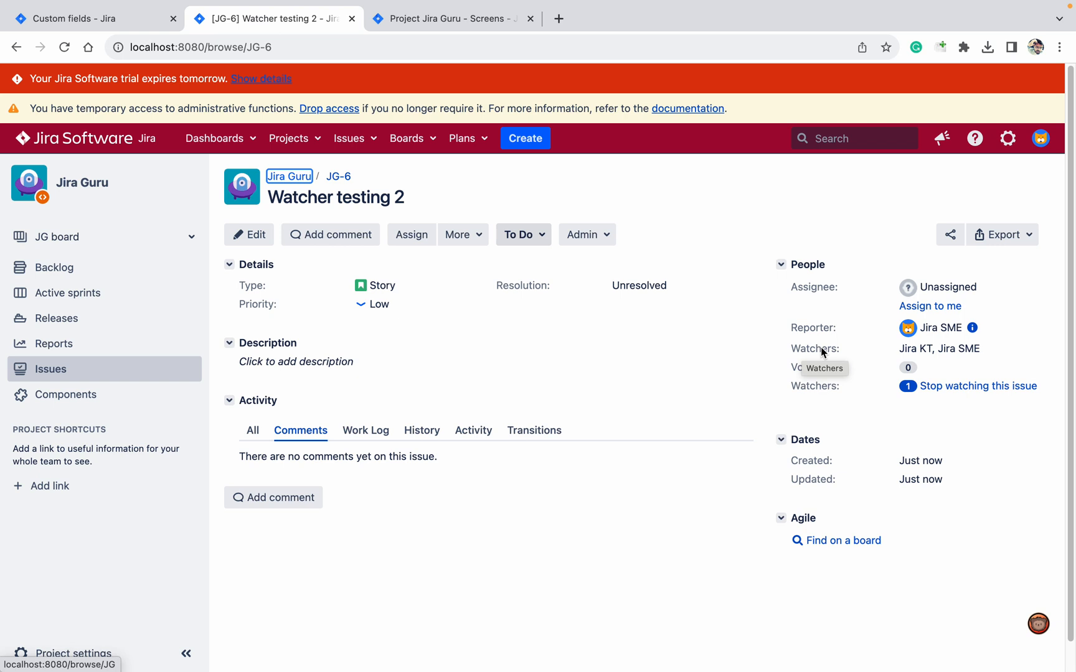
mouse_move(952, 364)
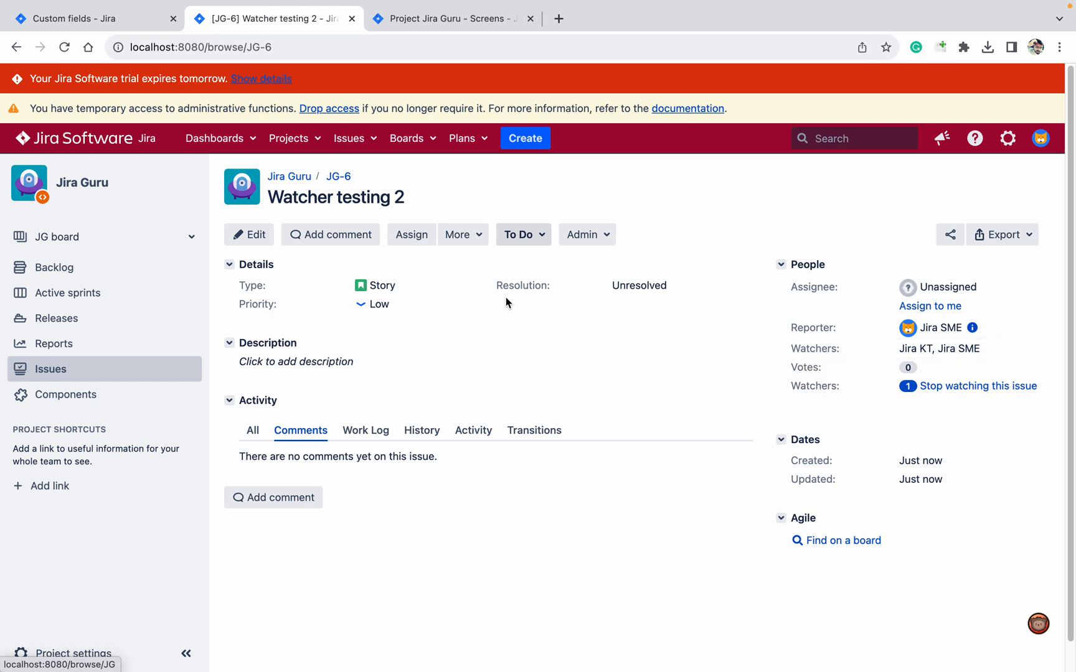
mouse_move(664, 426)
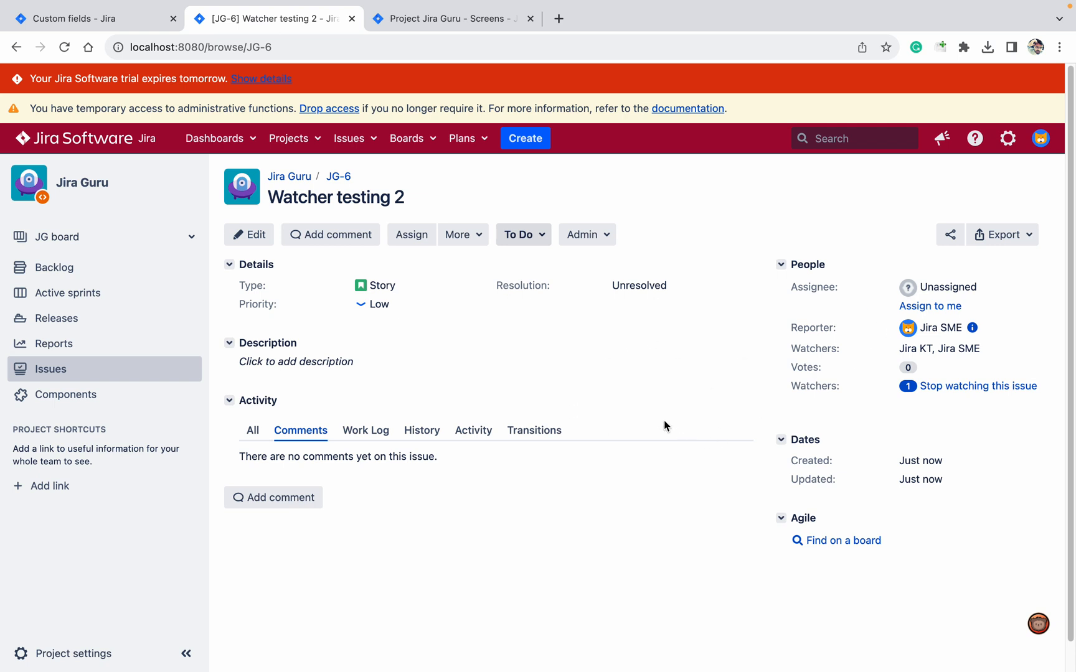
mouse_move(914, 349)
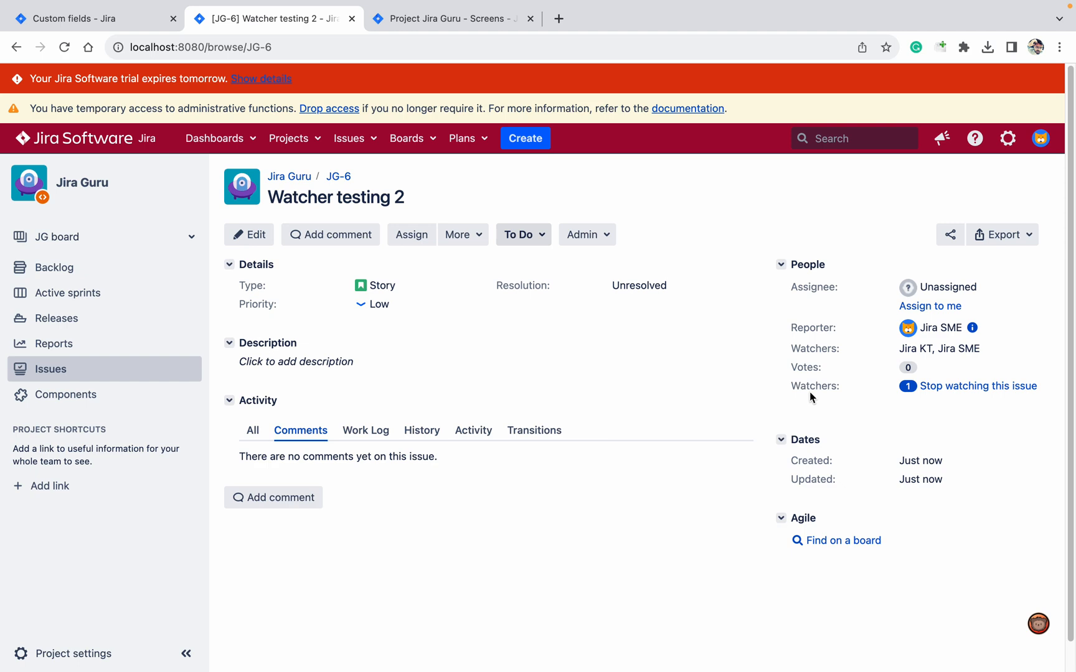
Open the project's Software Simplified Workflow from the project settings Workflows page
click(448, 18)
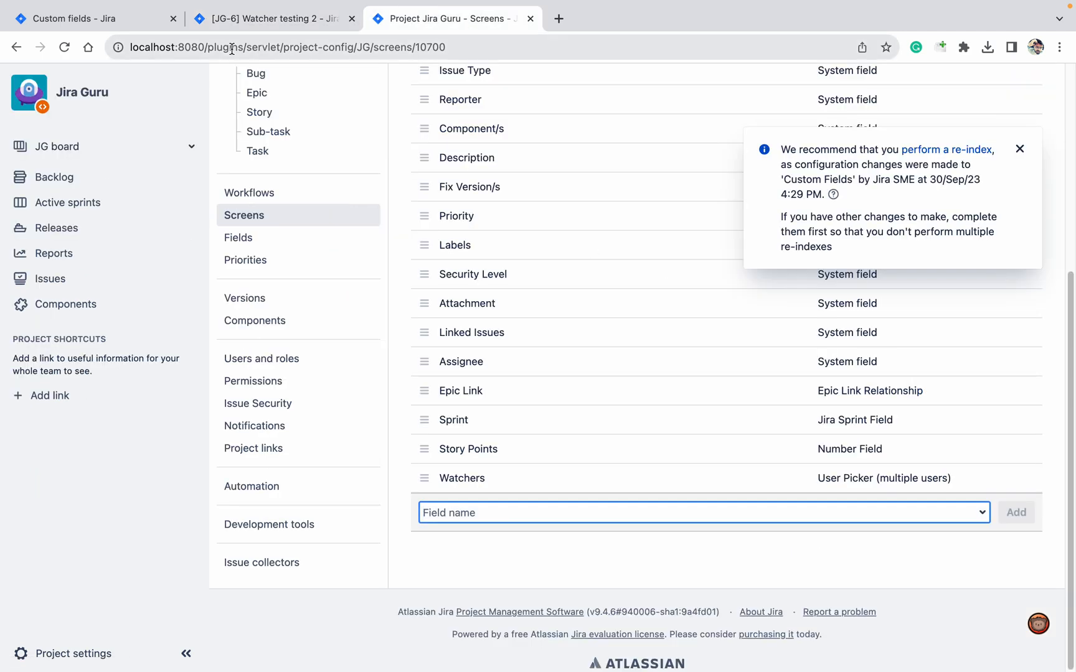
click(248, 193)
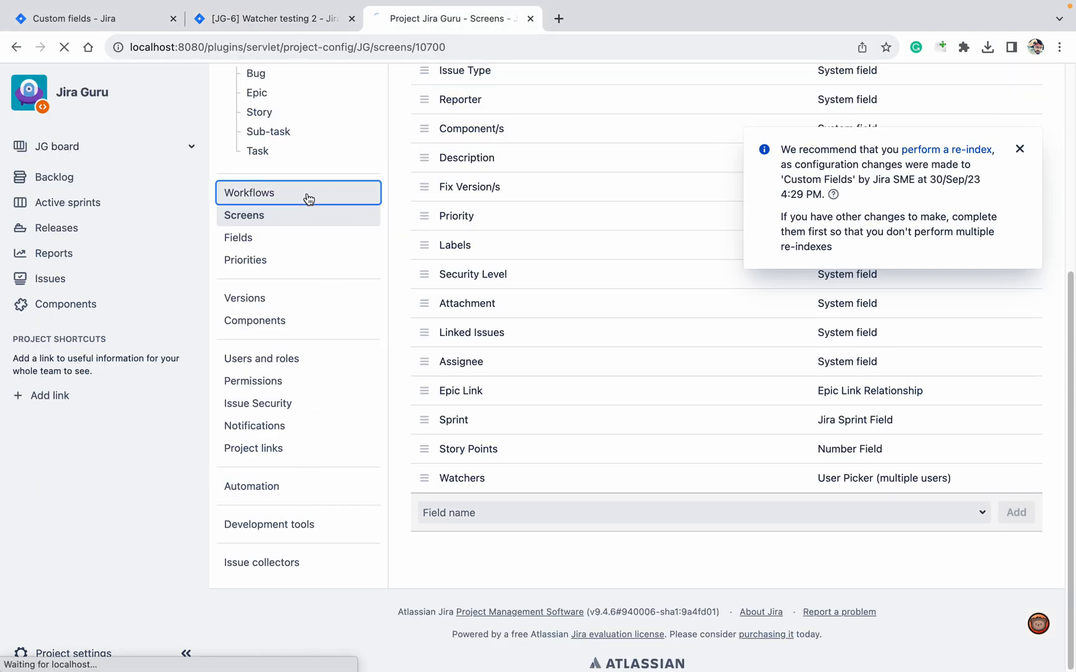
click(249, 193)
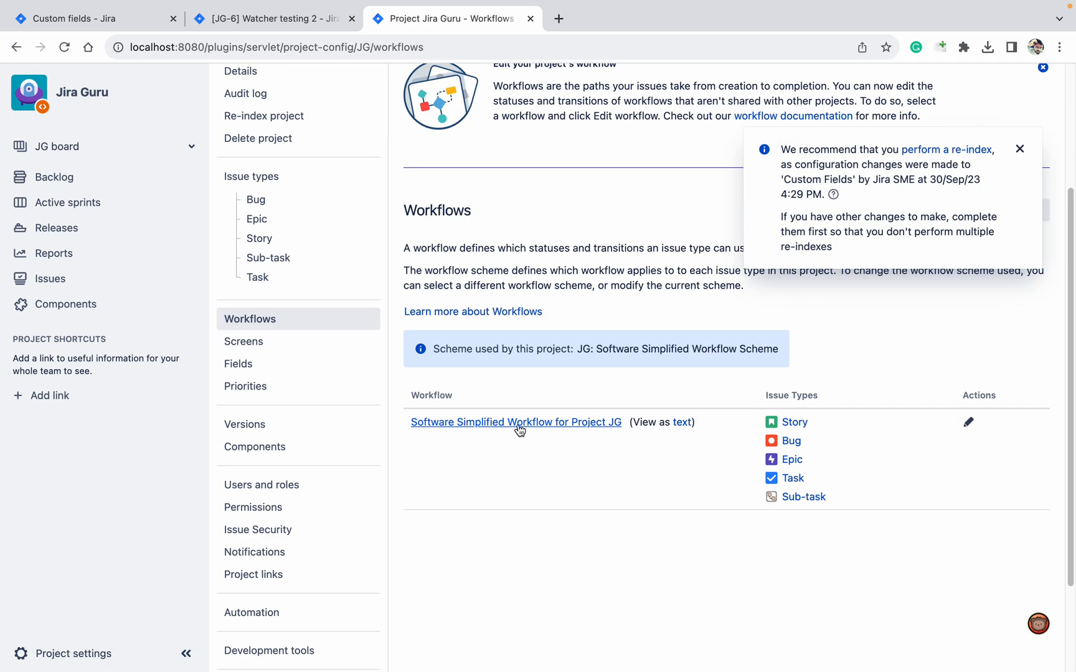
click(515, 422)
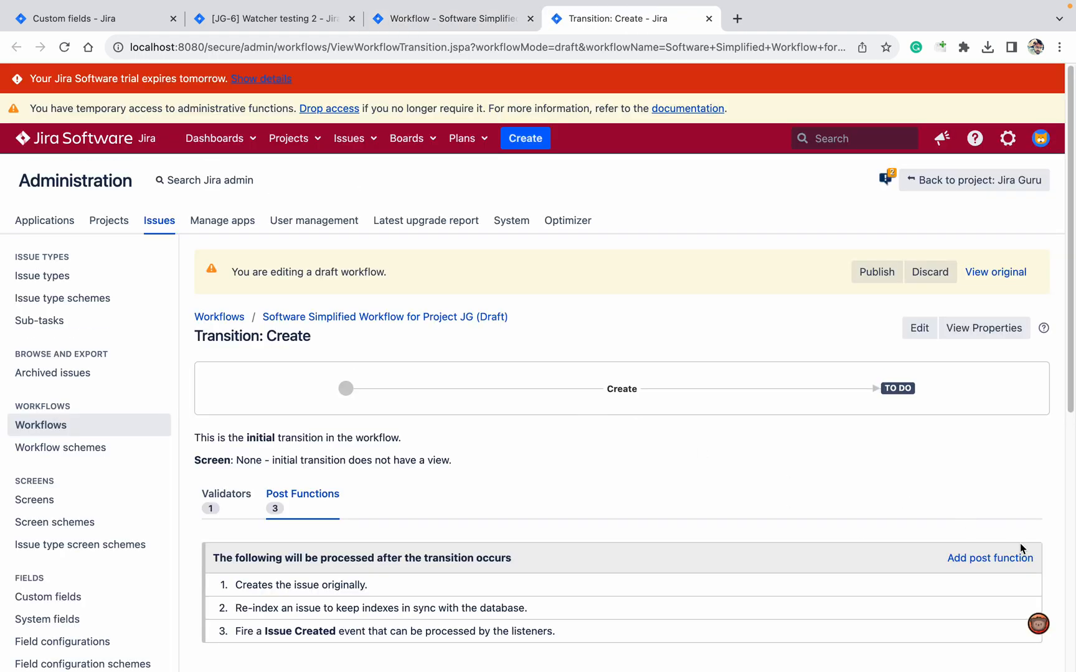
Add a Copy issue fields (JMWE) post function to the Create transition and proceed to its parameters
click(990, 558)
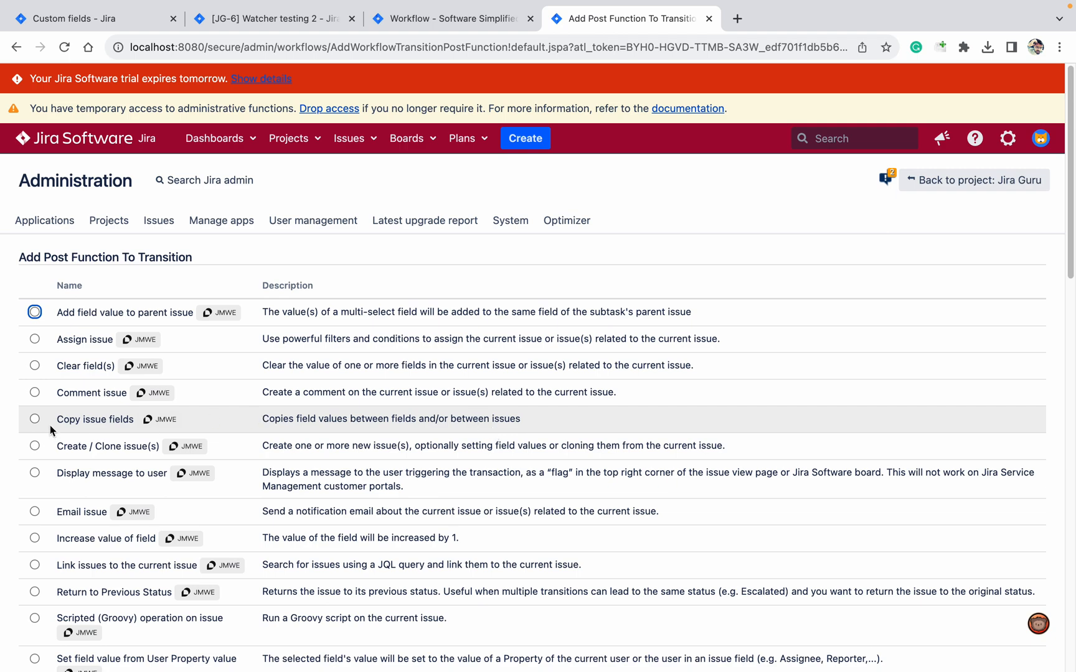
click(34, 420)
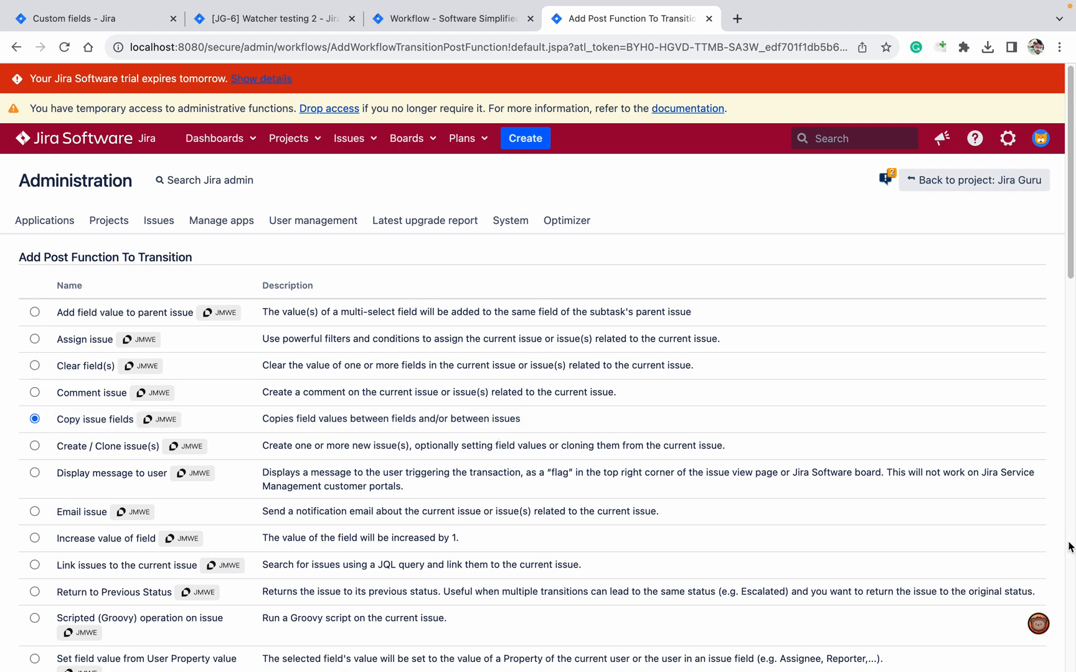
scroll(down, 3)
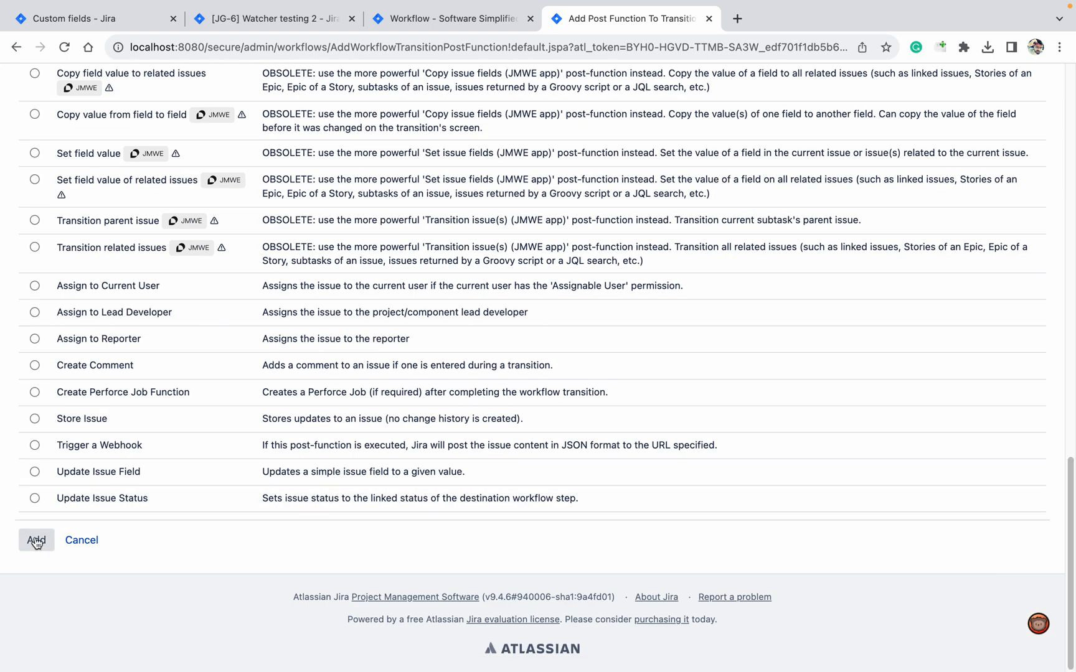
click(36, 540)
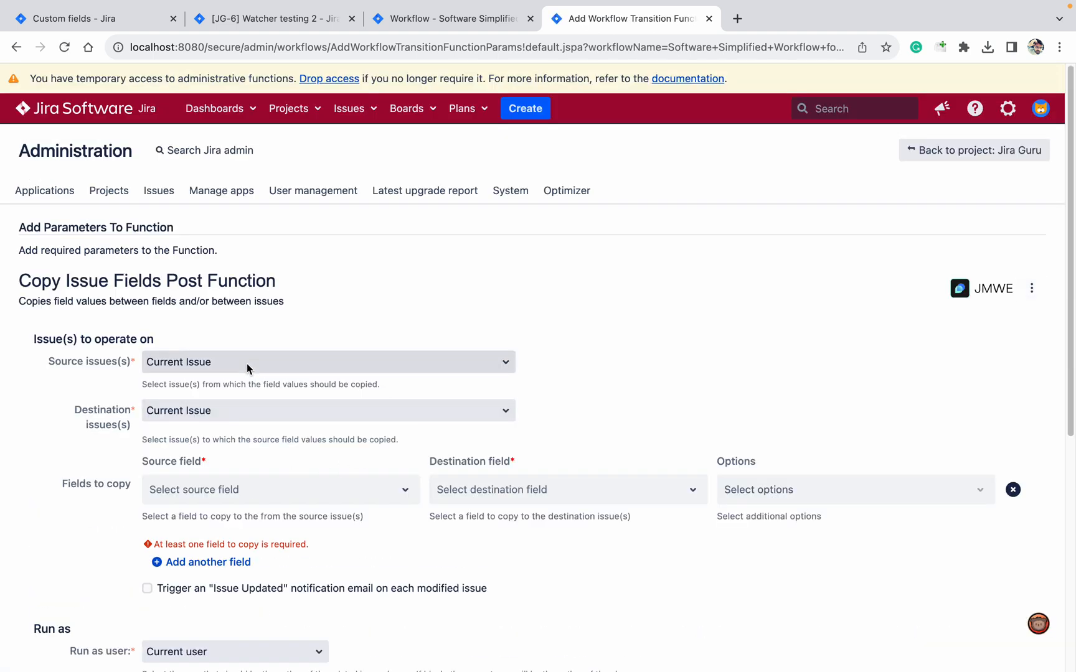
Copy custom Watchers (customfield_11101) into system Watchers on the current issue and save the post function
click(327, 362)
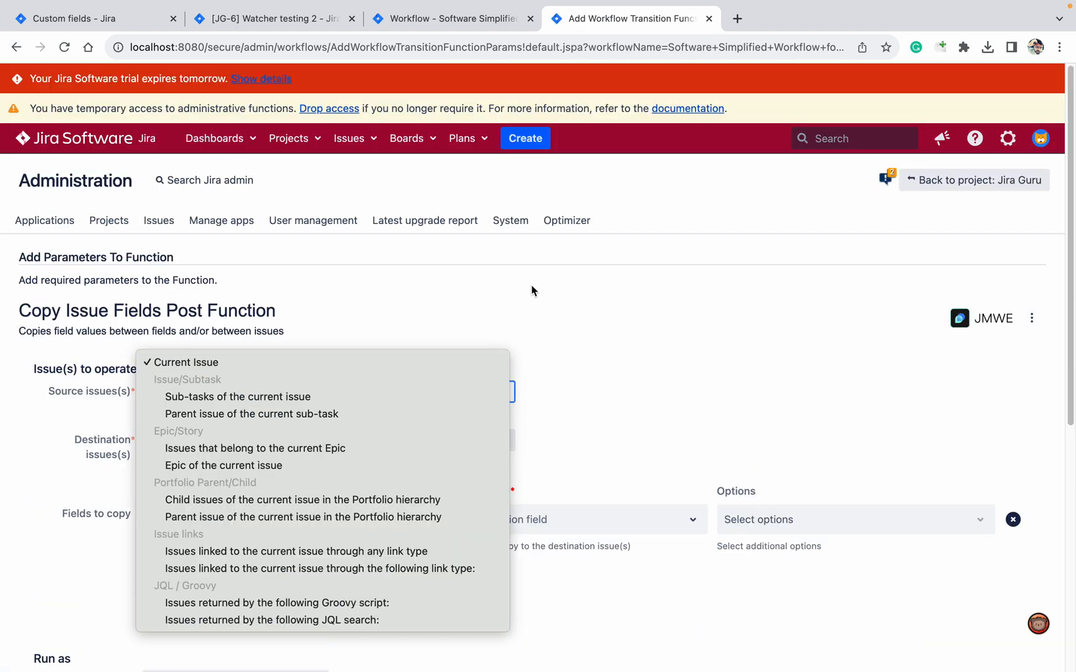
click(185, 362)
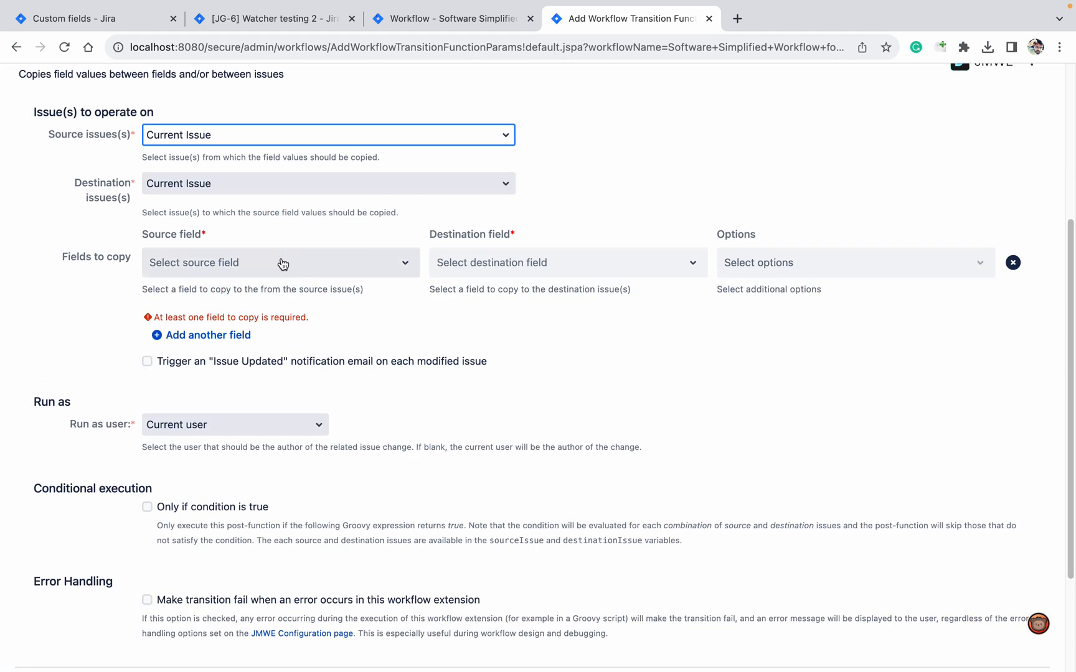
click(280, 263)
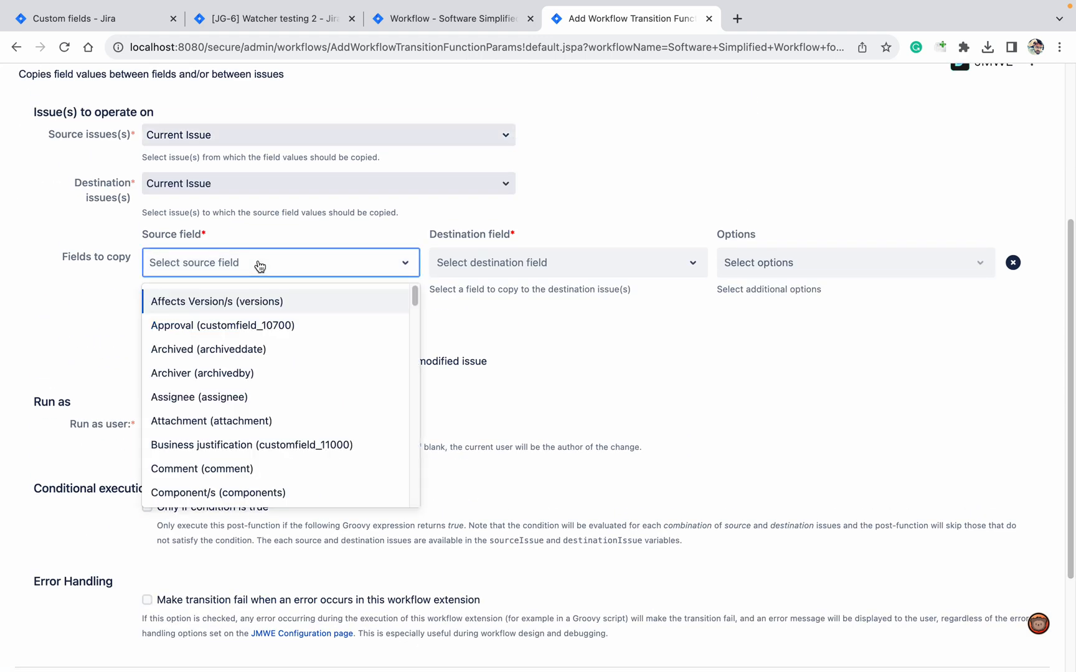
text(watc)
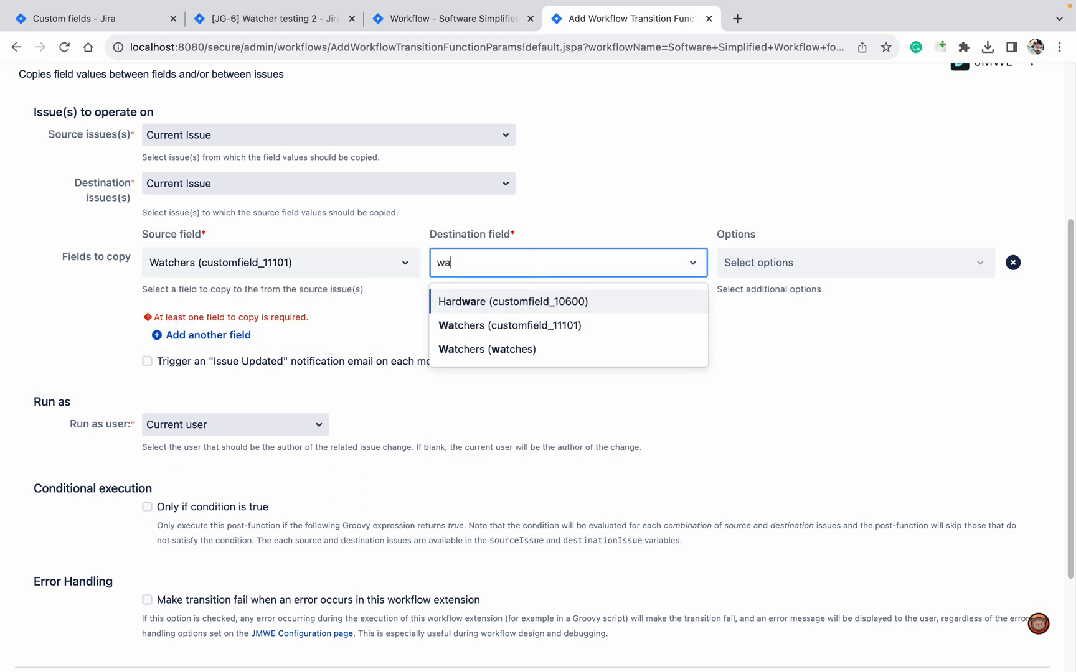
click(487, 348)
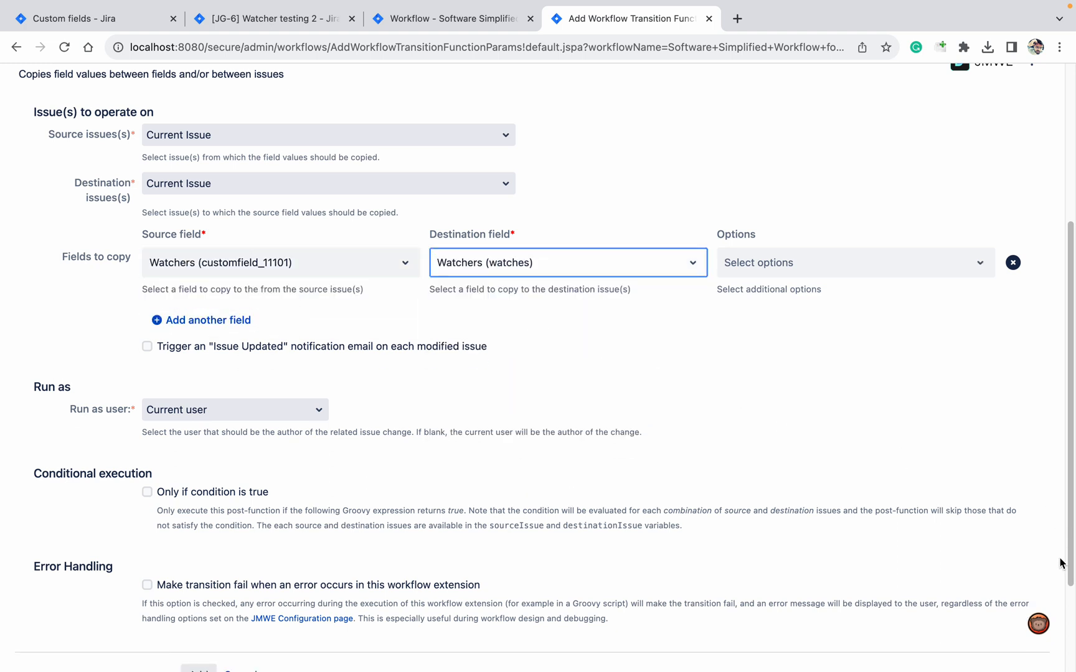
click(198, 537)
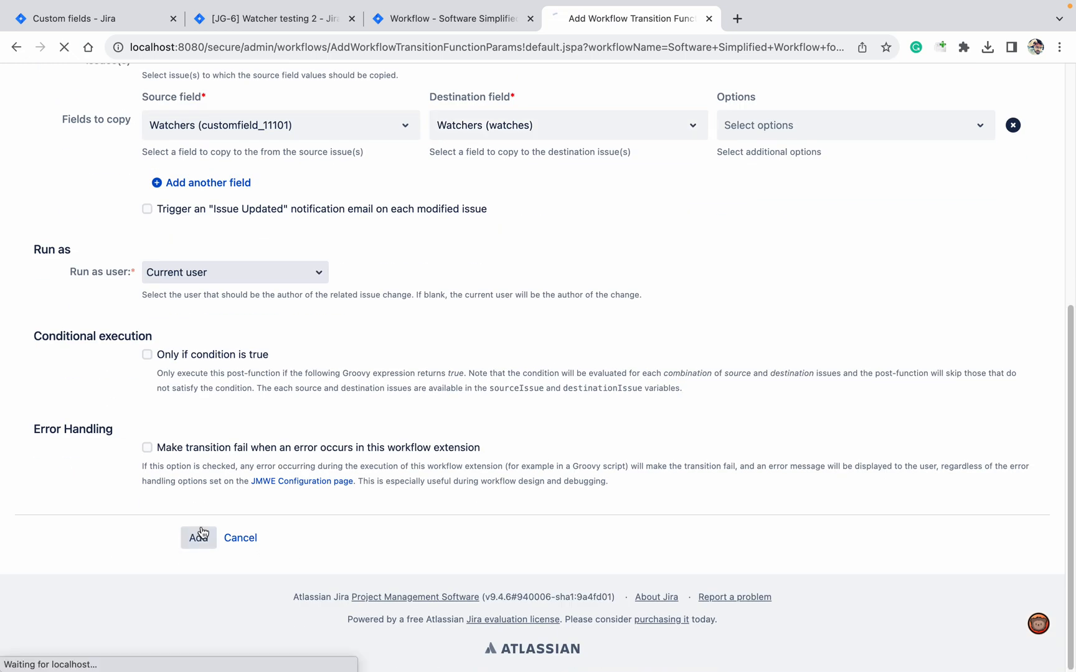
click(198, 537)
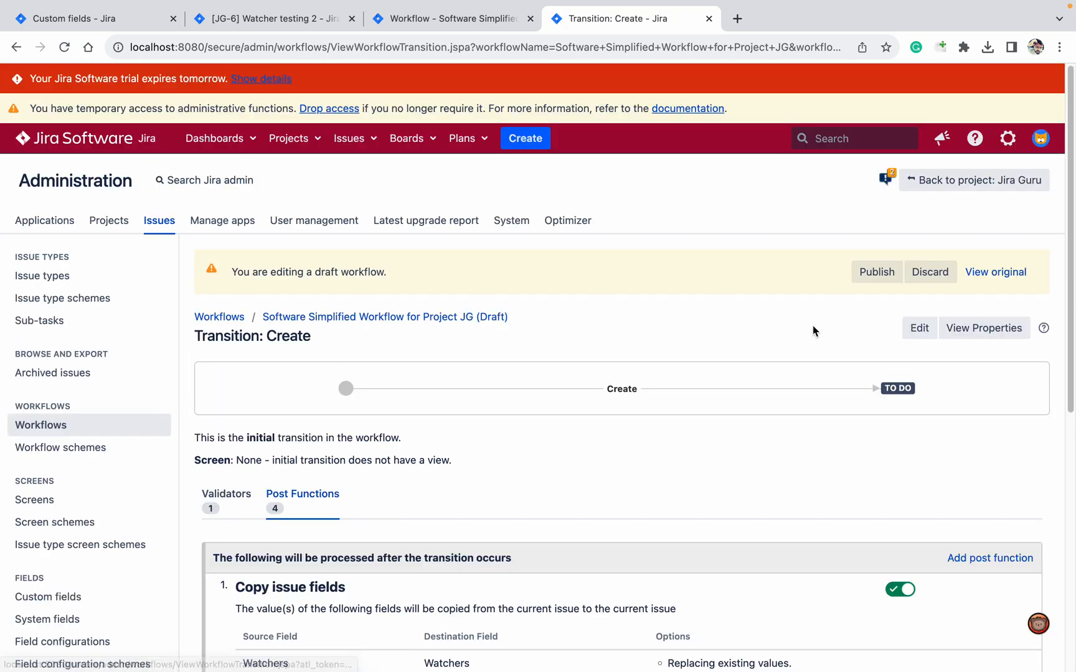
Publish the Project JG draft workflow, confirming the publish, and begin a new issue from Create
scroll(down, 3)
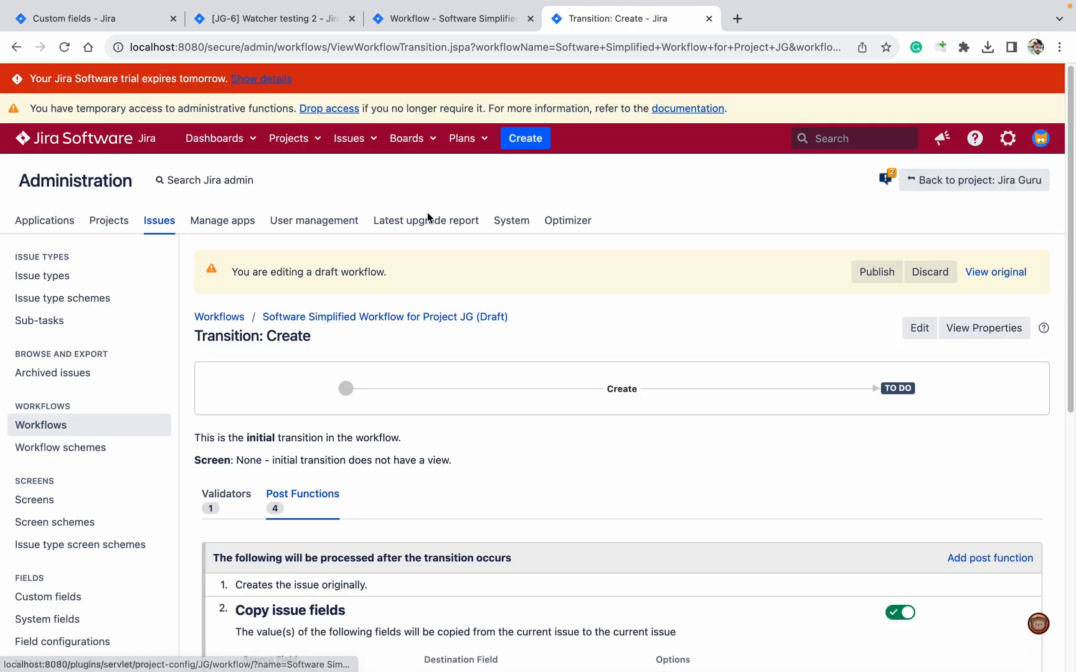
scroll(down, 3)
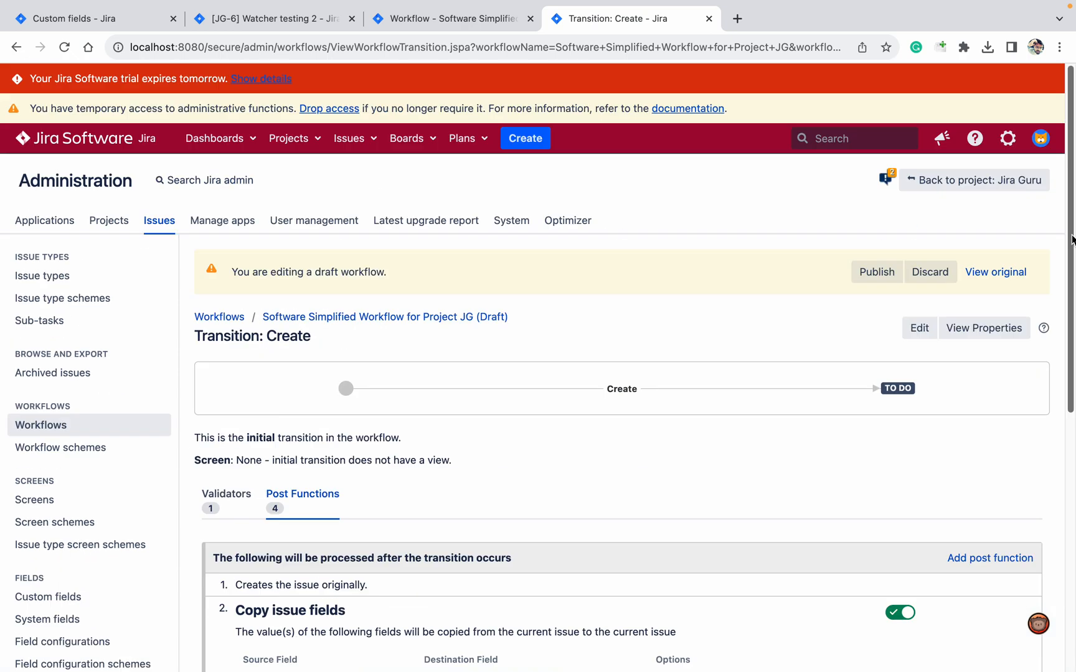
click(877, 272)
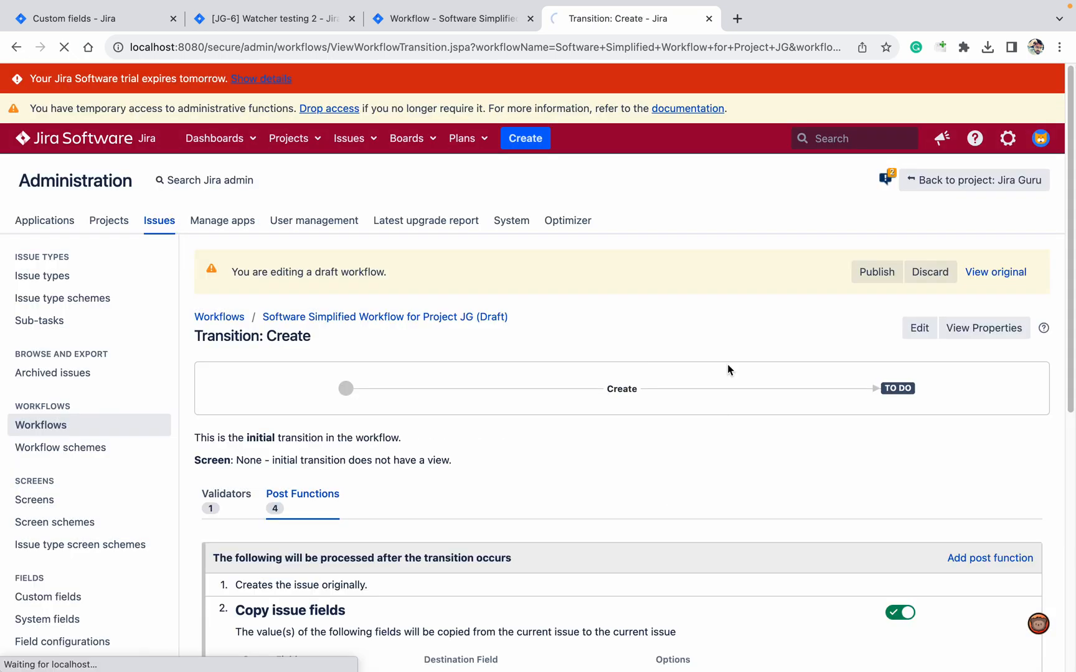
click(877, 271)
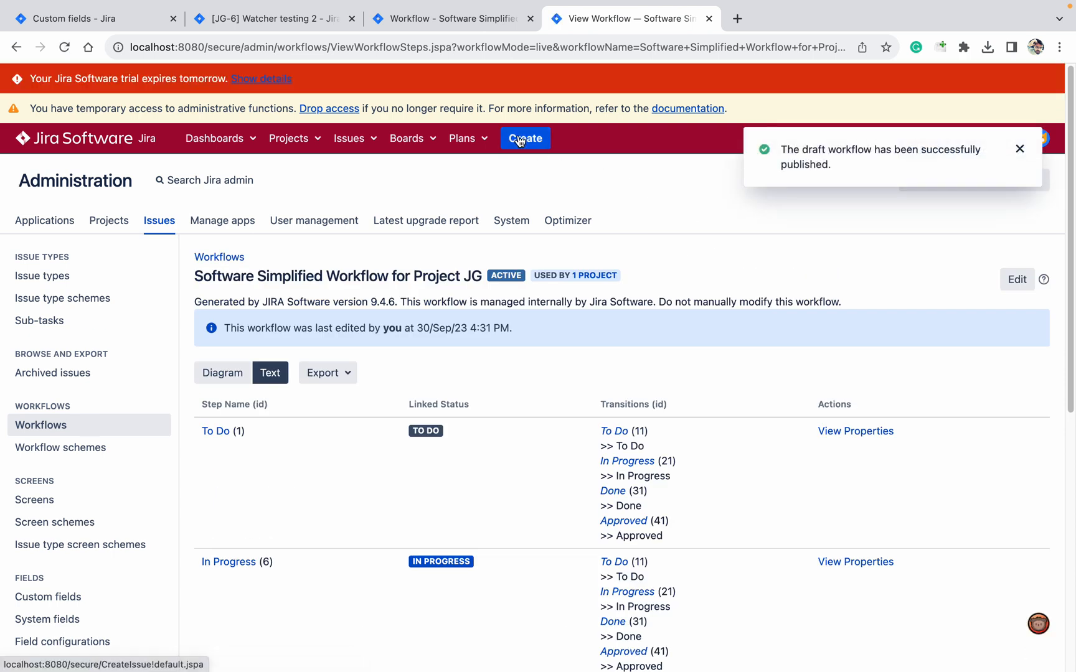
click(526, 139)
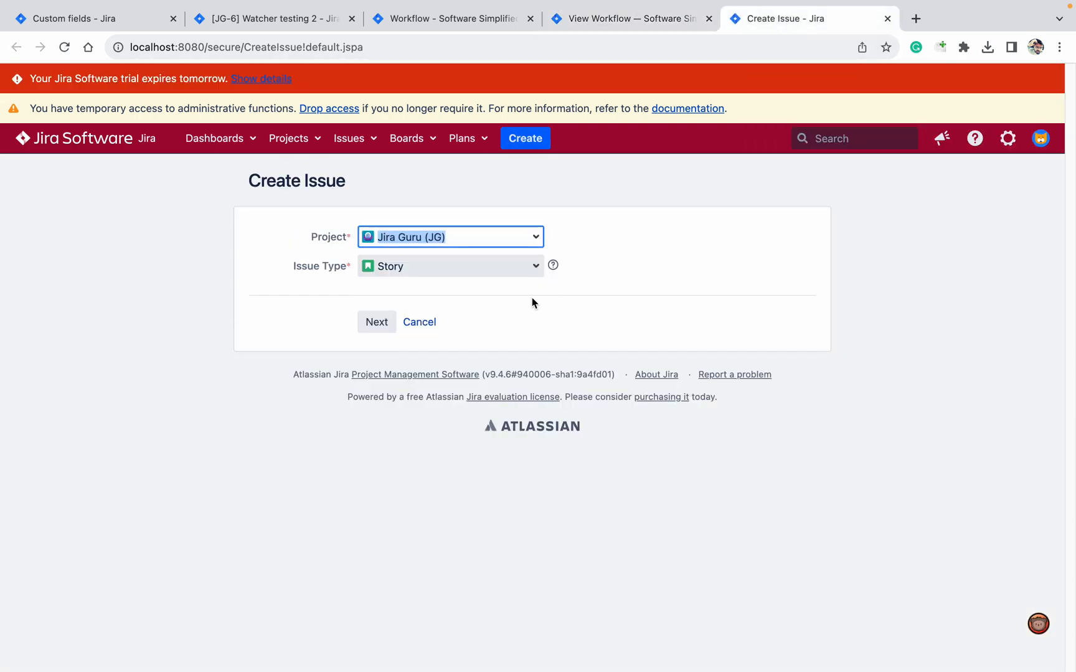
Create Story 'Testing' in Jira Guru with three Watchers including Jira KT and Jira SME
click(376, 321)
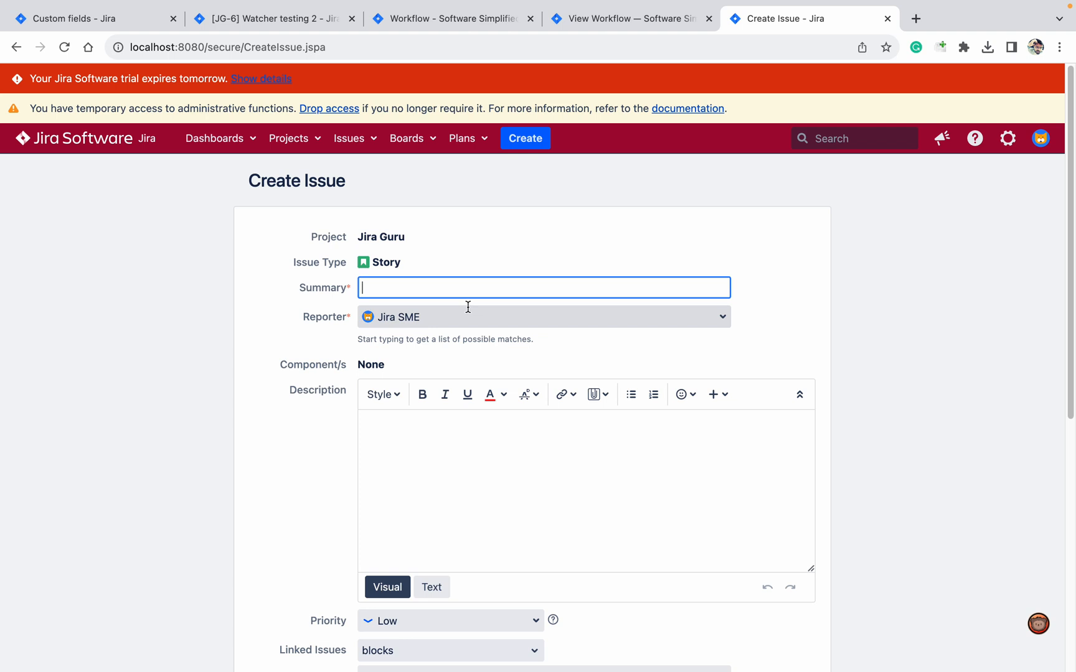
text(Testing)
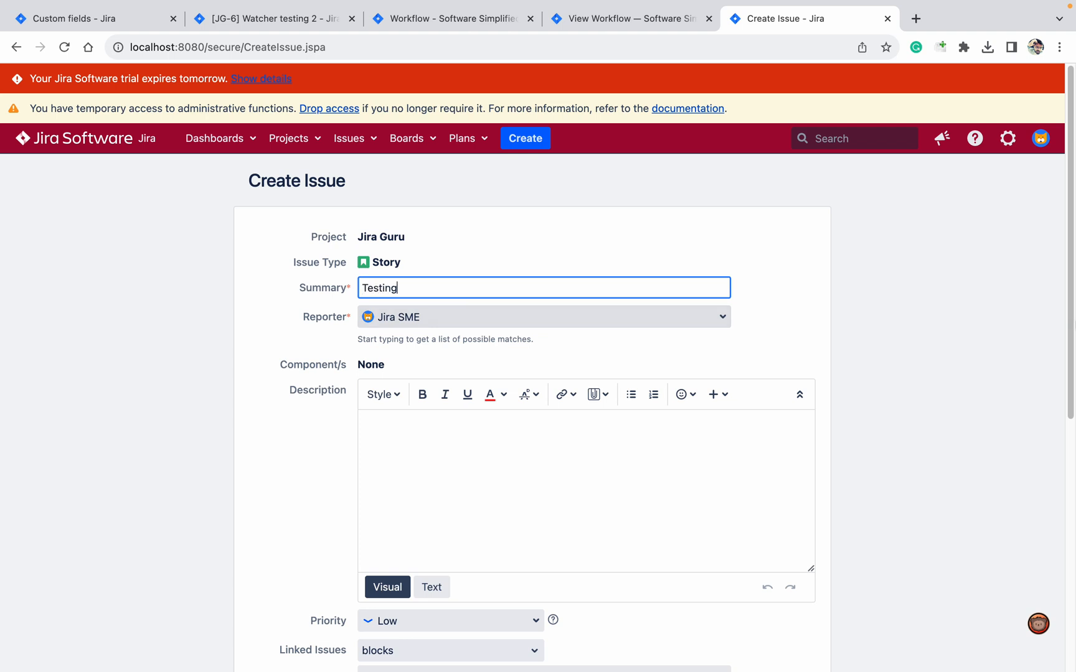
scroll(down, 3)
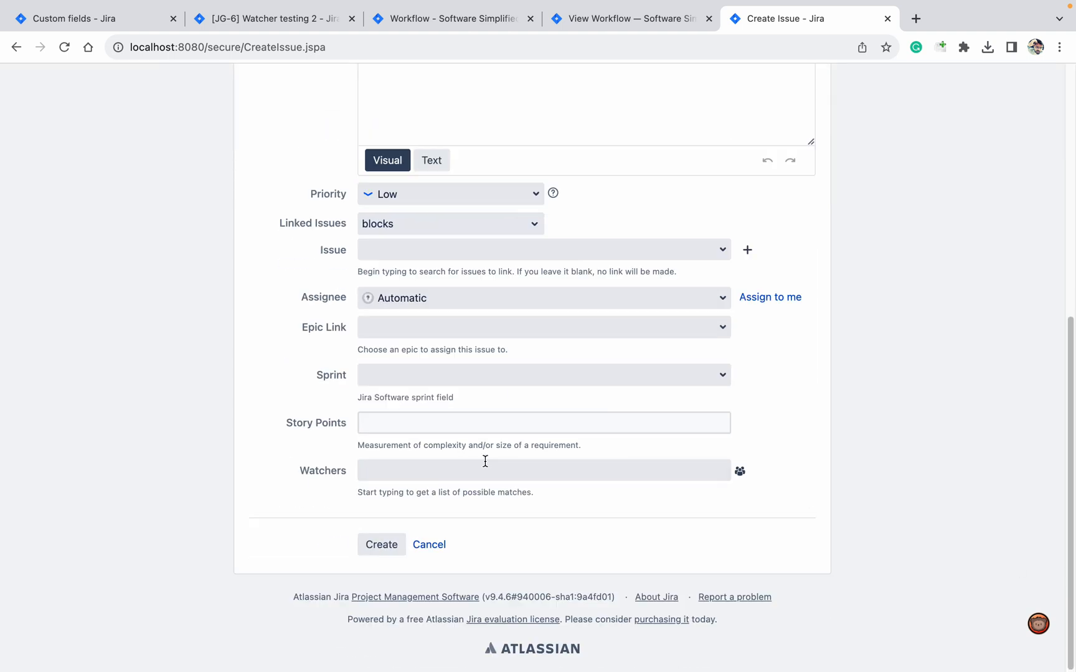
text(jira)
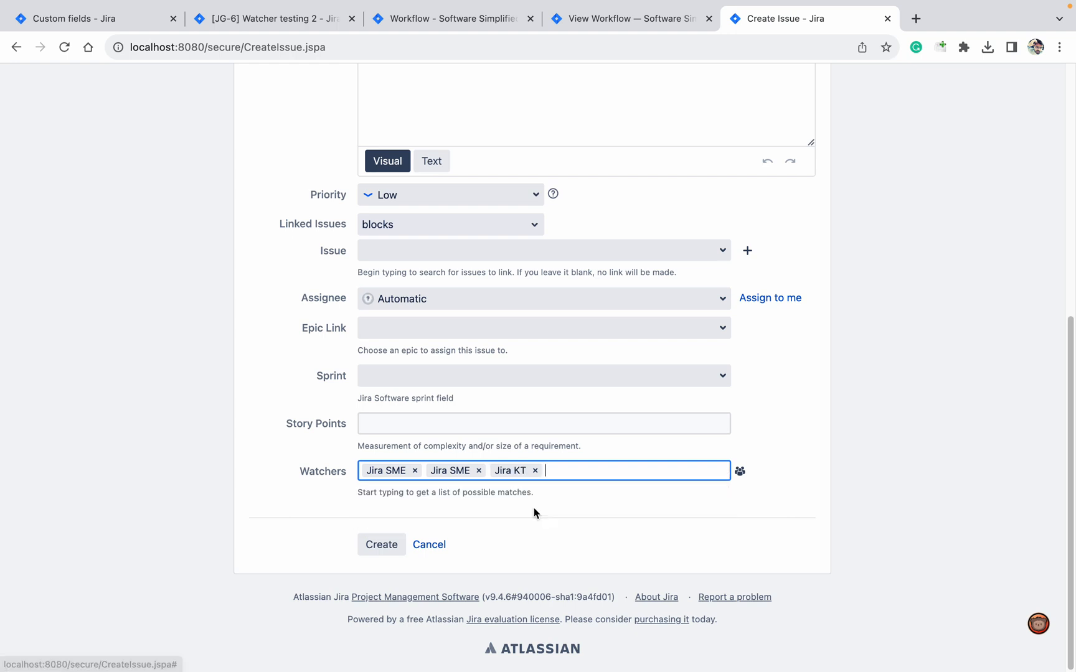
click(381, 545)
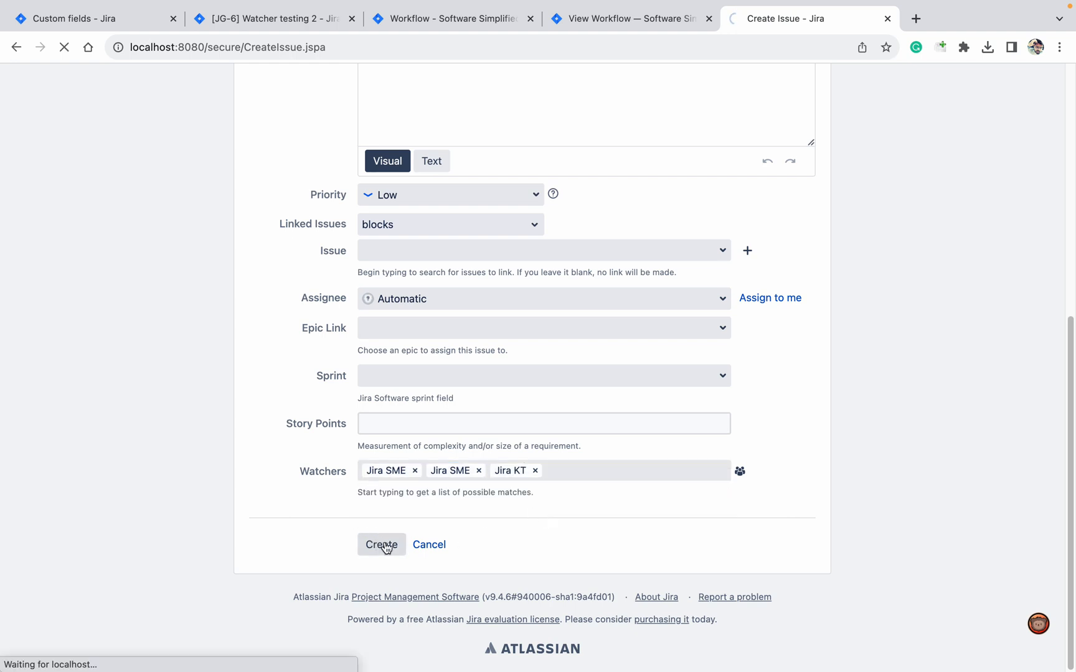
click(381, 544)
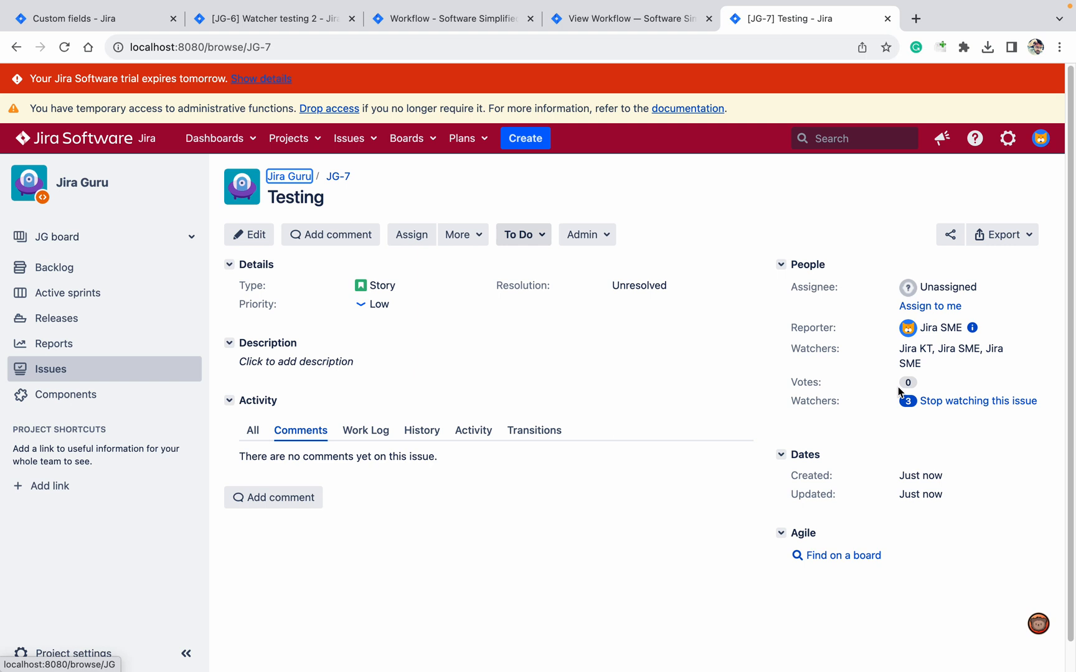
click(925, 401)
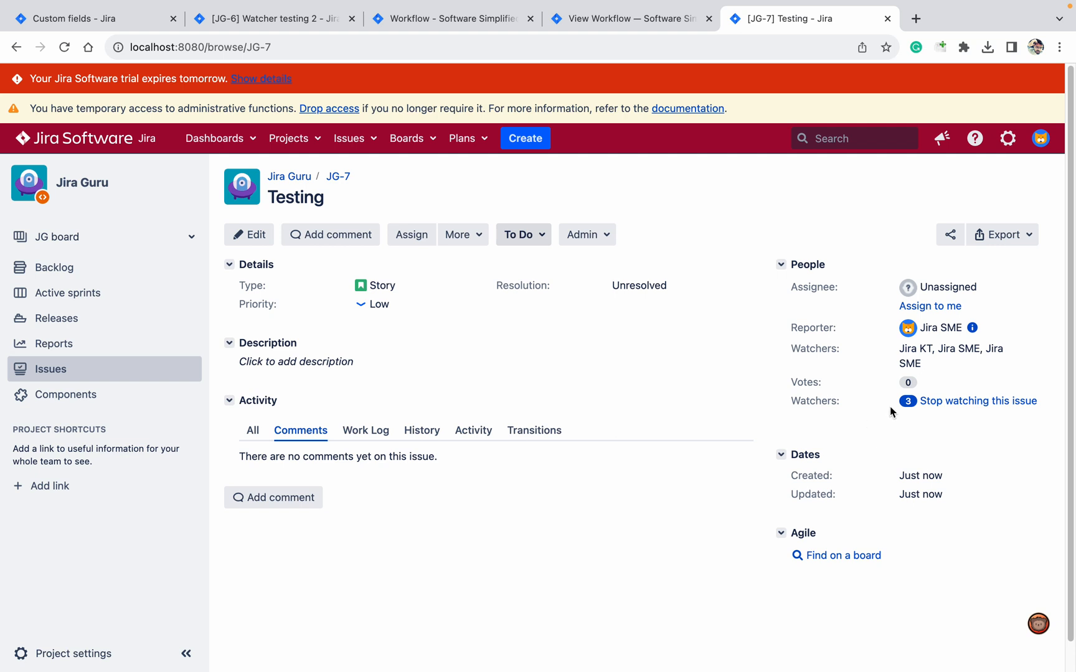
click(908, 401)
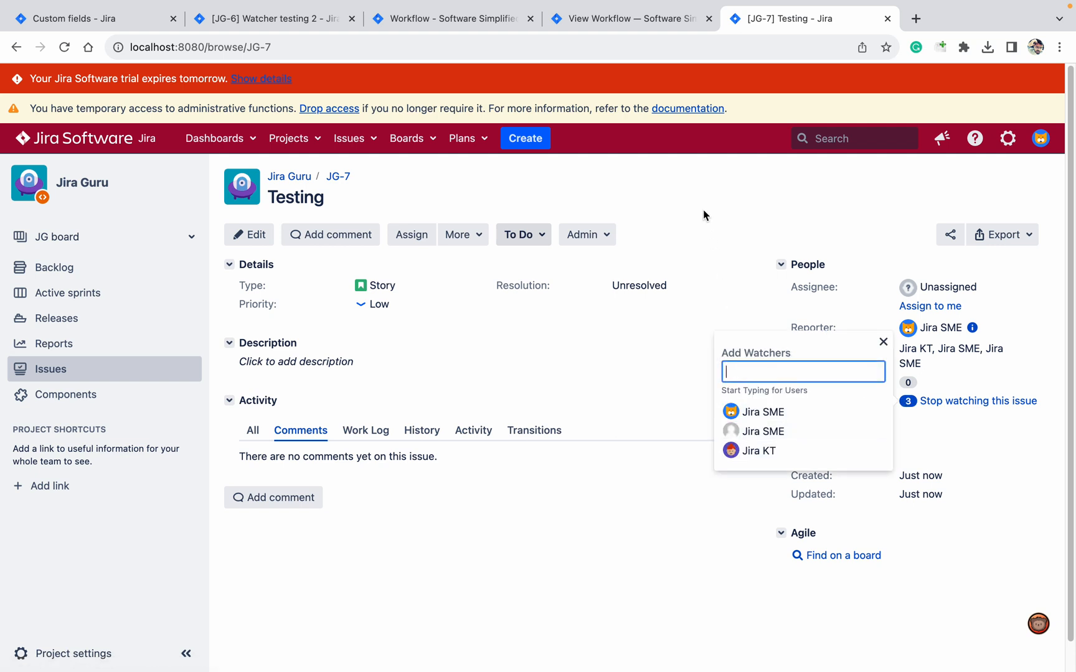
click(883, 341)
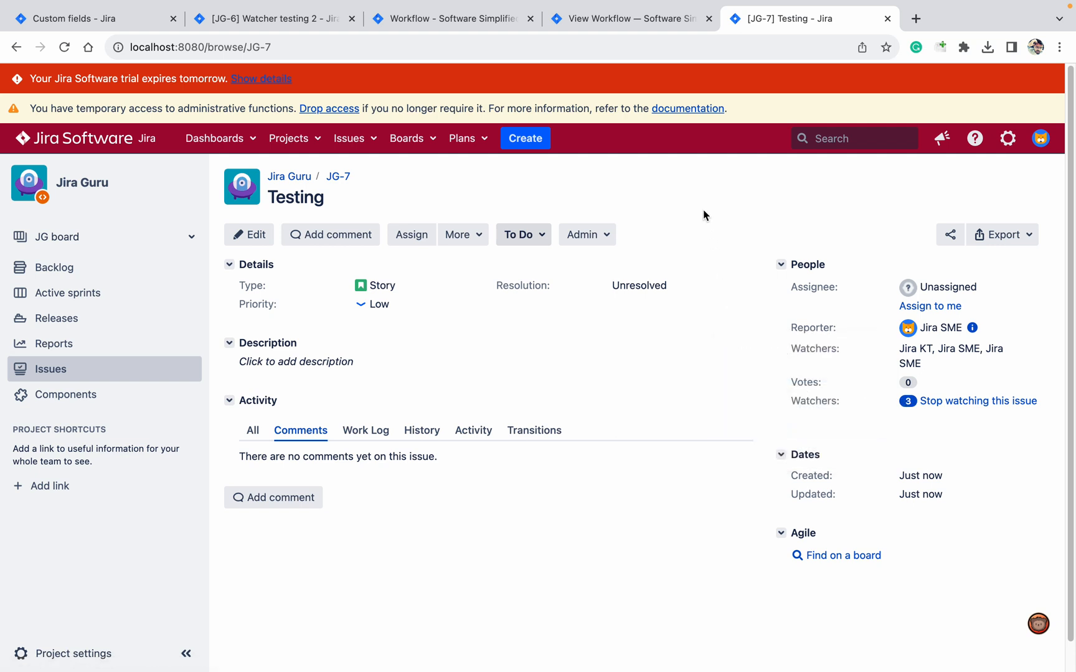